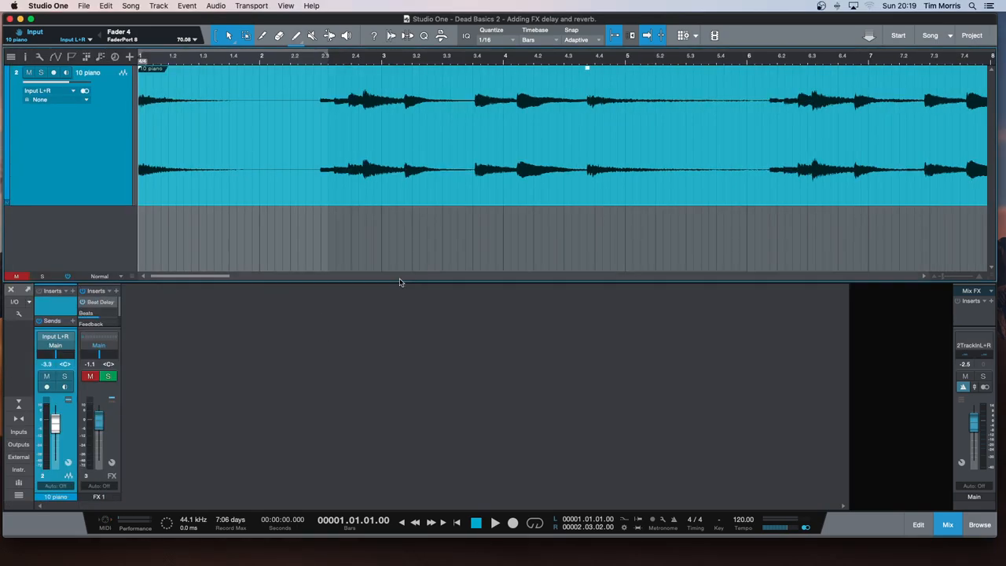
Add a send from the piano channel to the FX 1 Beat Delay channel.
left_click(89, 375)
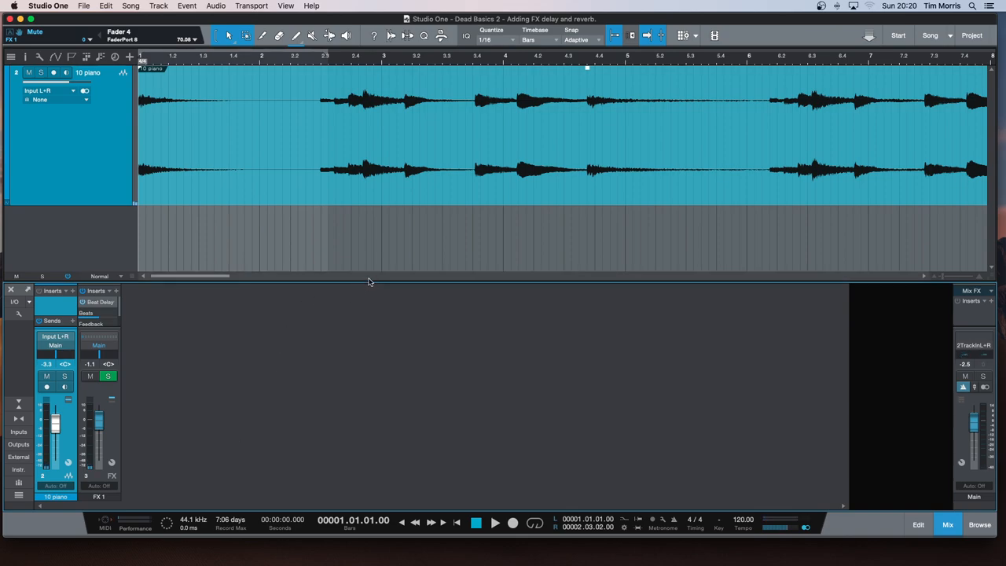
mouse_move(509, 247)
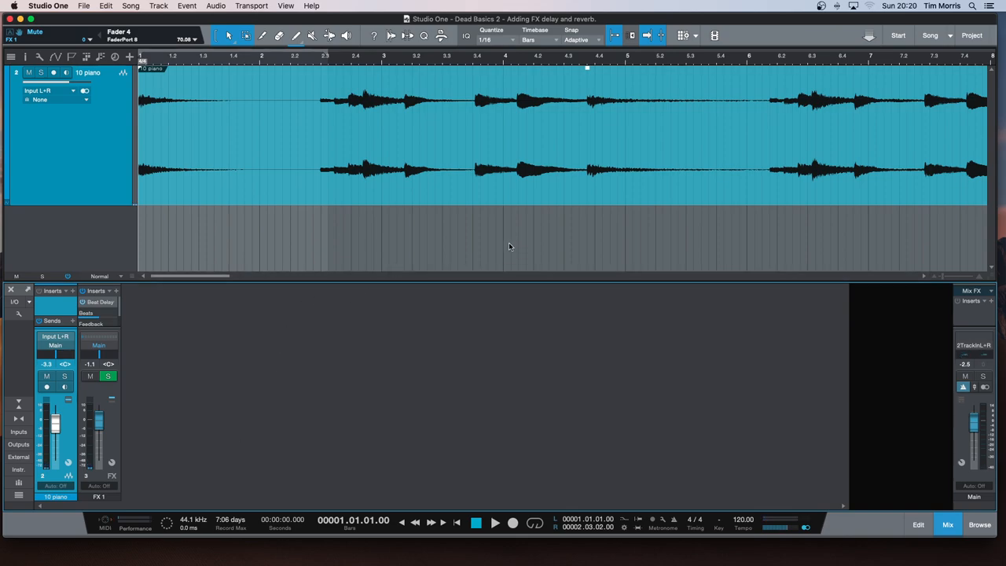
mouse_move(506, 242)
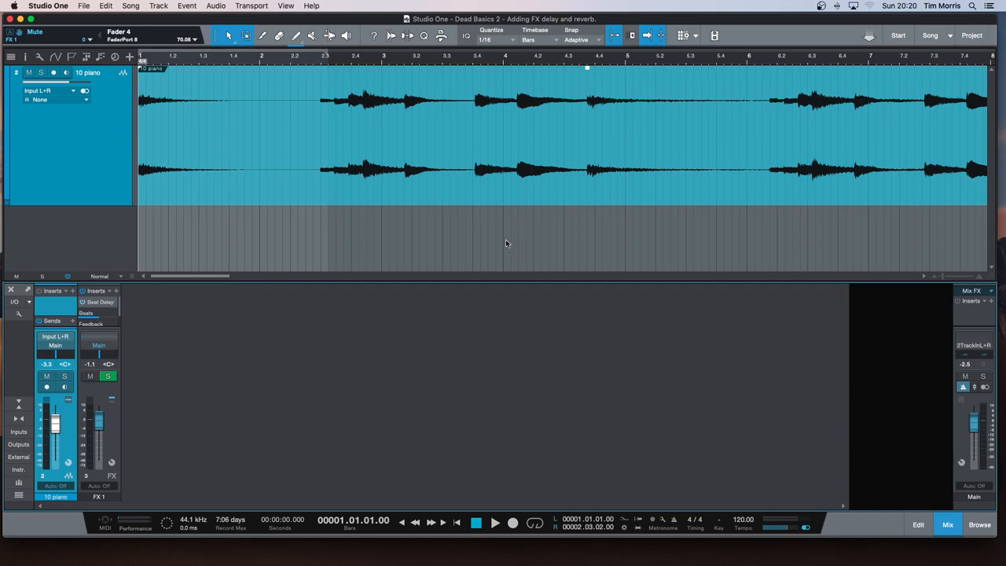
mouse_move(470, 242)
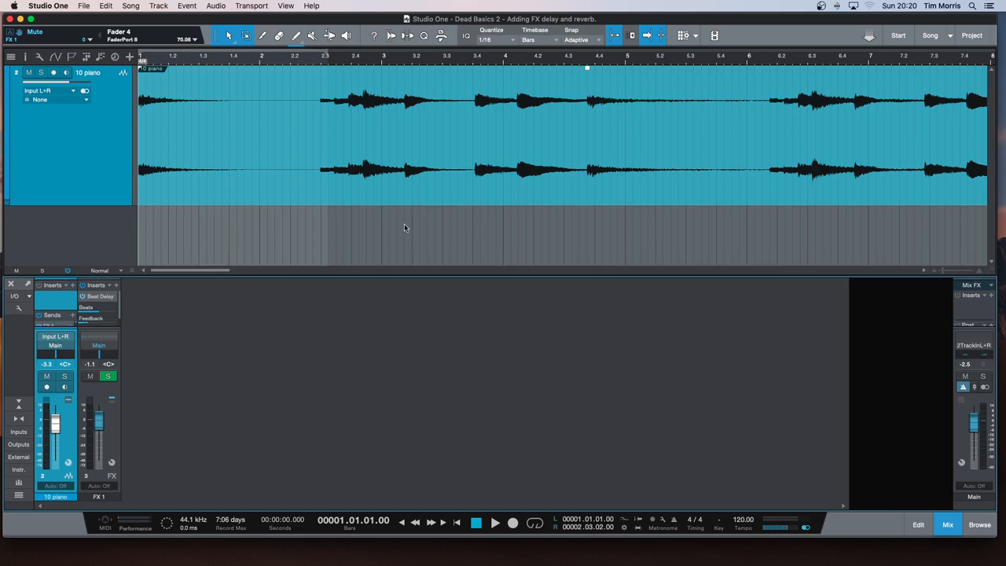
mouse_move(382, 242)
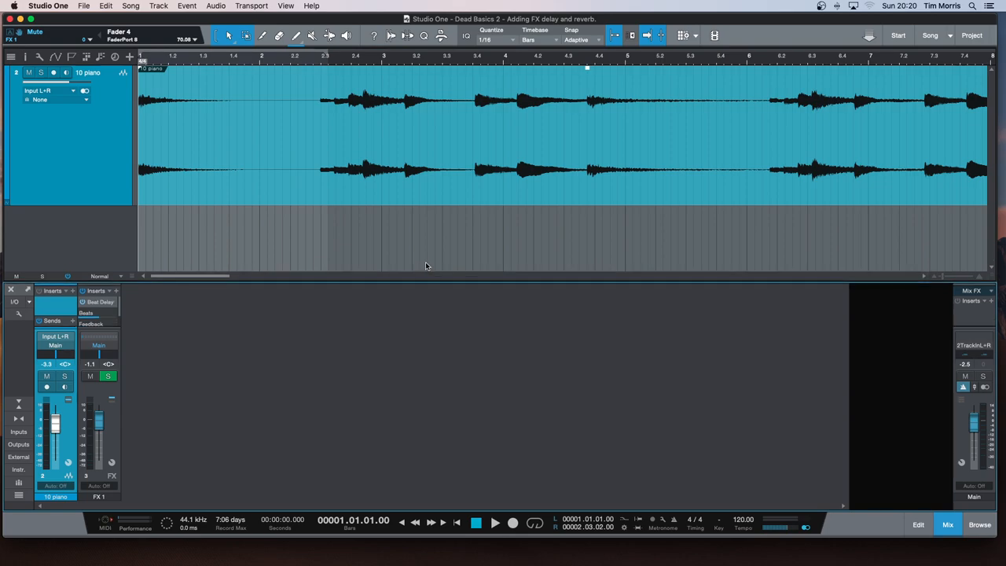
mouse_move(425, 255)
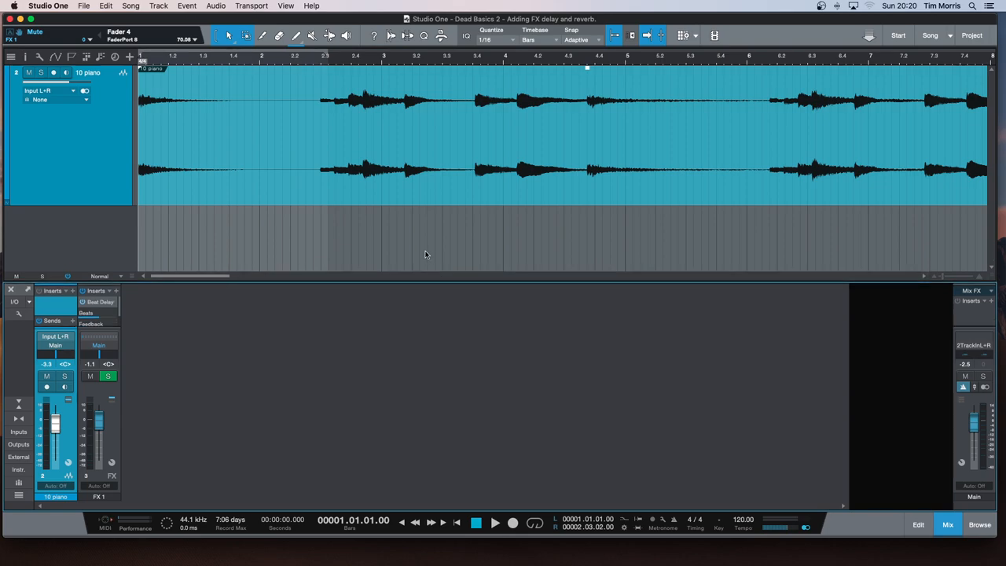
mouse_move(412, 281)
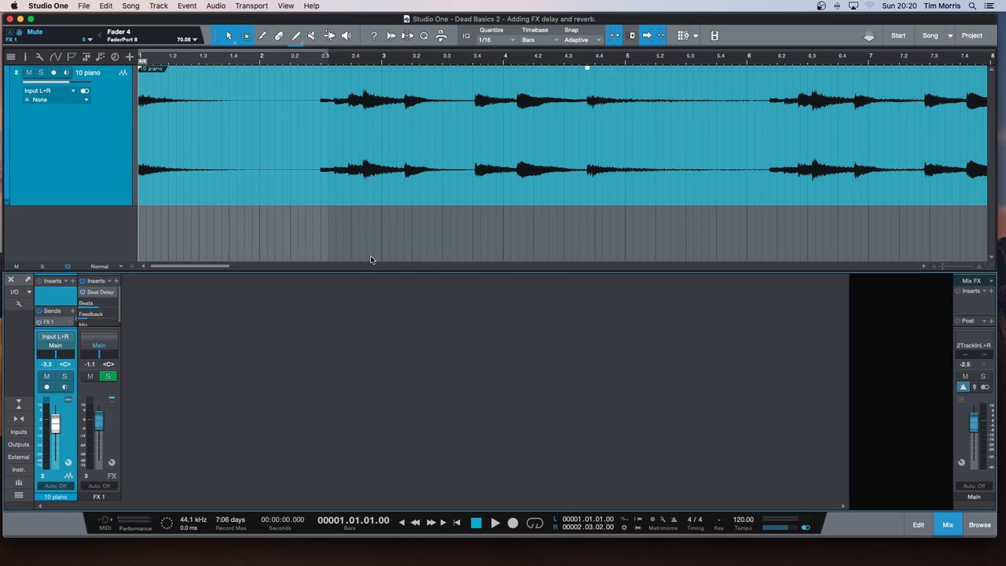
mouse_move(390, 252)
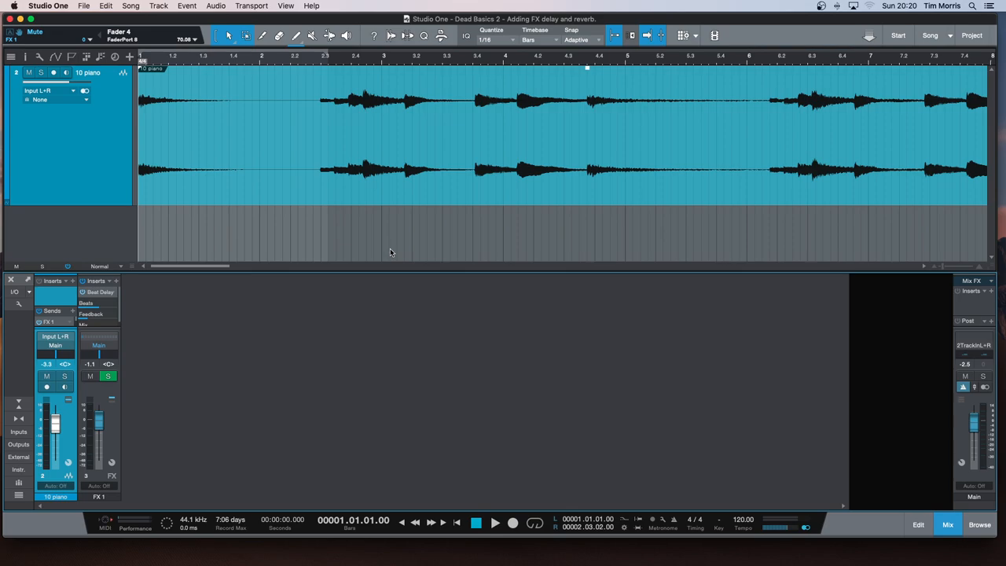
mouse_move(393, 250)
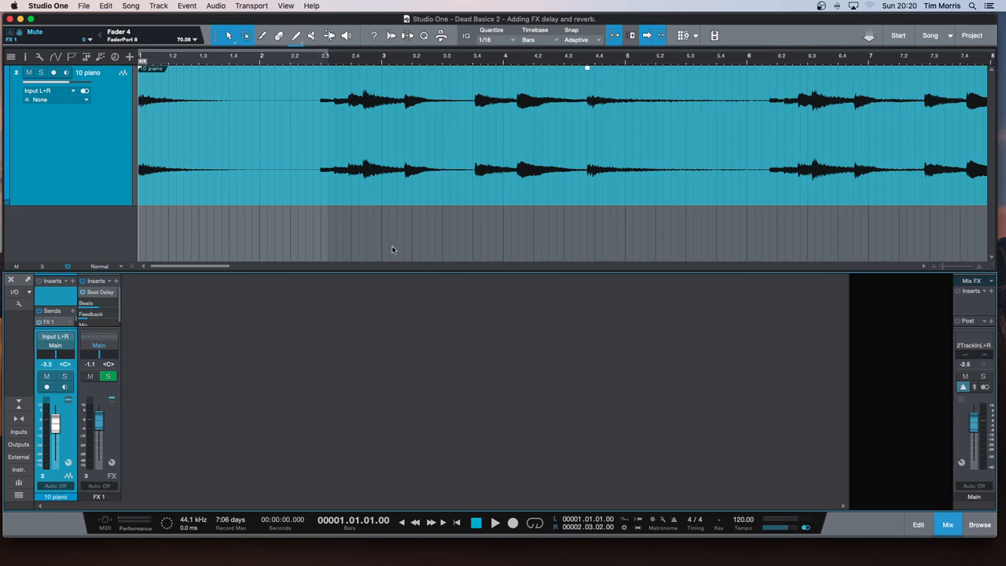
mouse_move(407, 242)
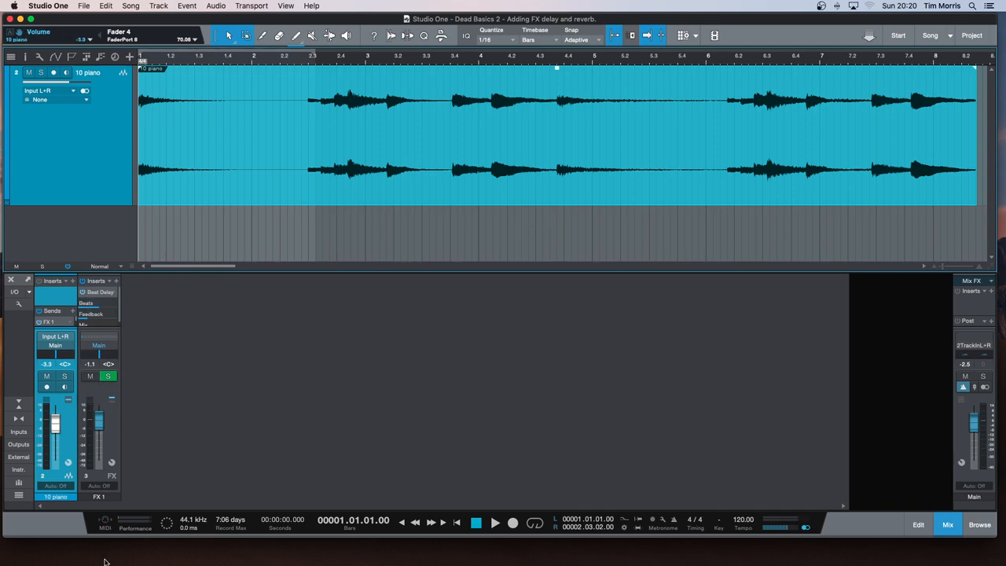
mouse_move(176, 443)
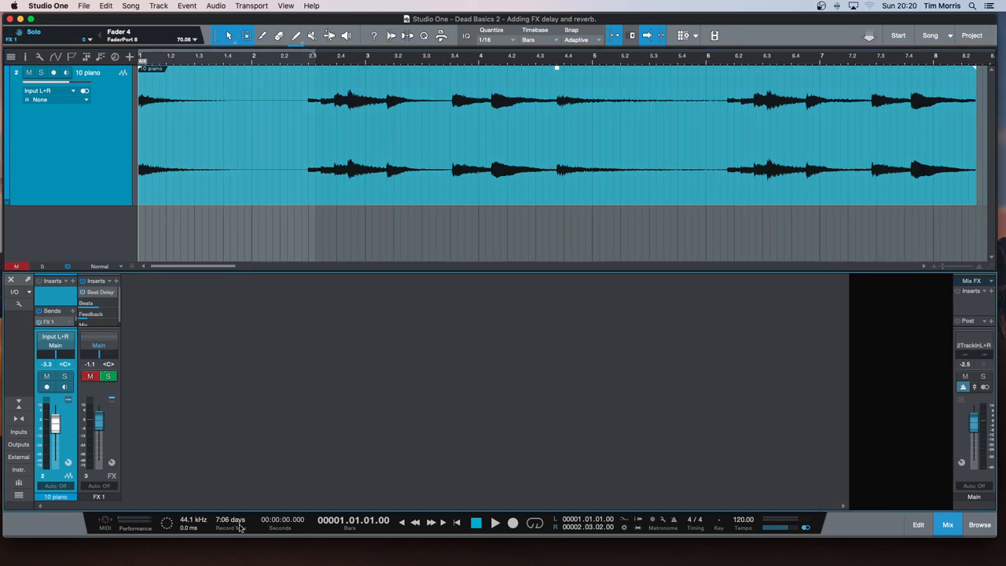
Play the soloed piano loop, then stop and return to the start.
left_click(494, 522)
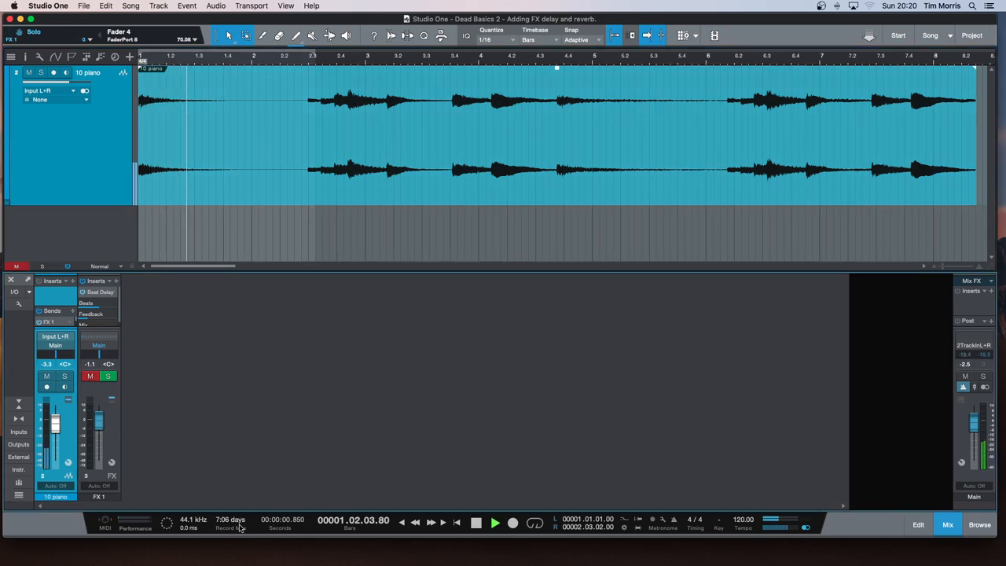
left_click(476, 522)
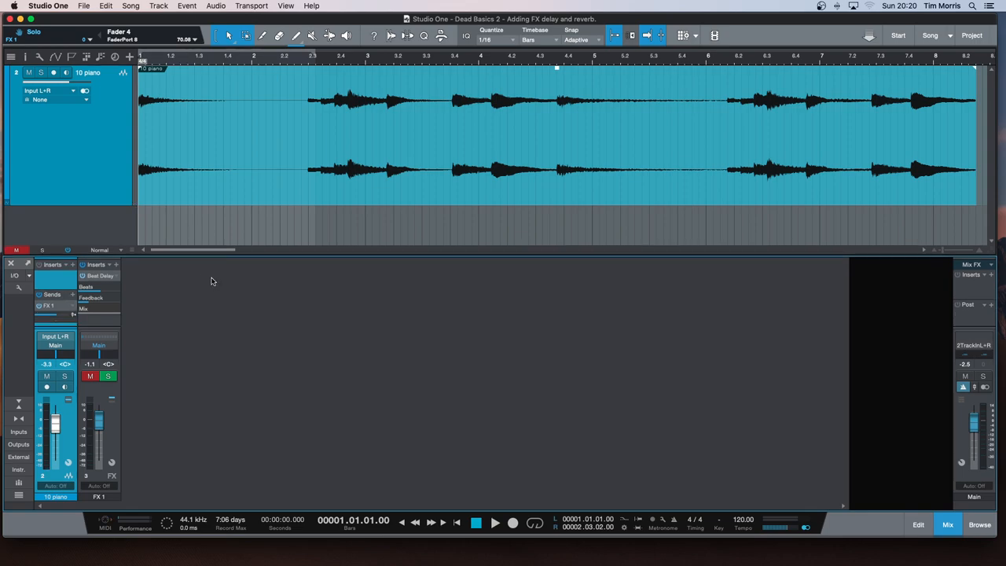
mouse_move(333, 223)
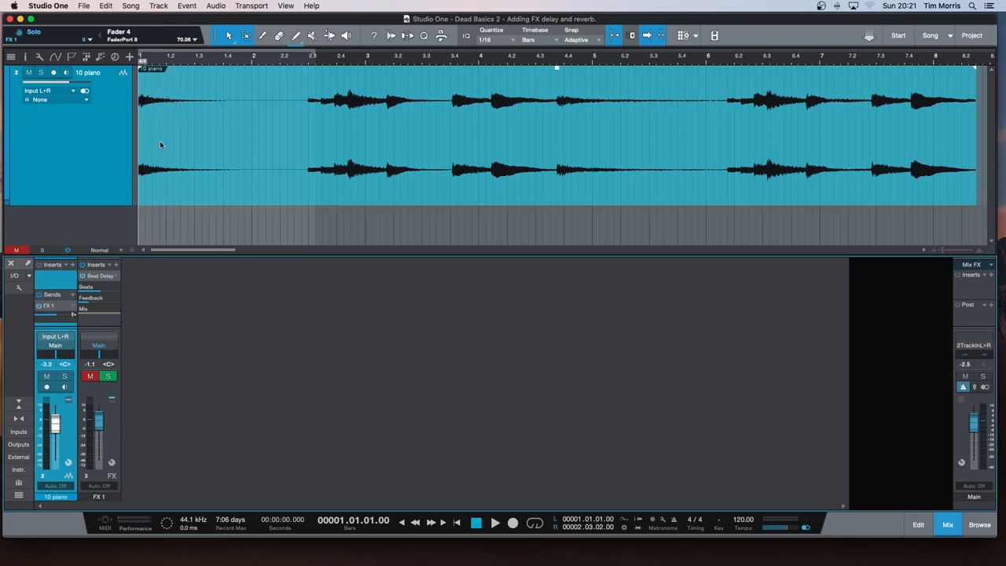
mouse_move(198, 159)
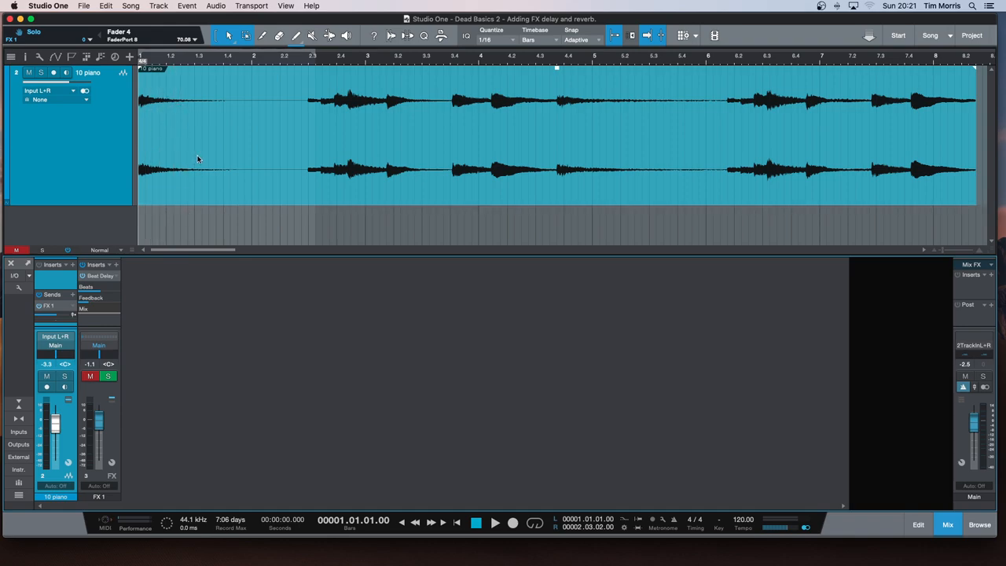
mouse_move(242, 151)
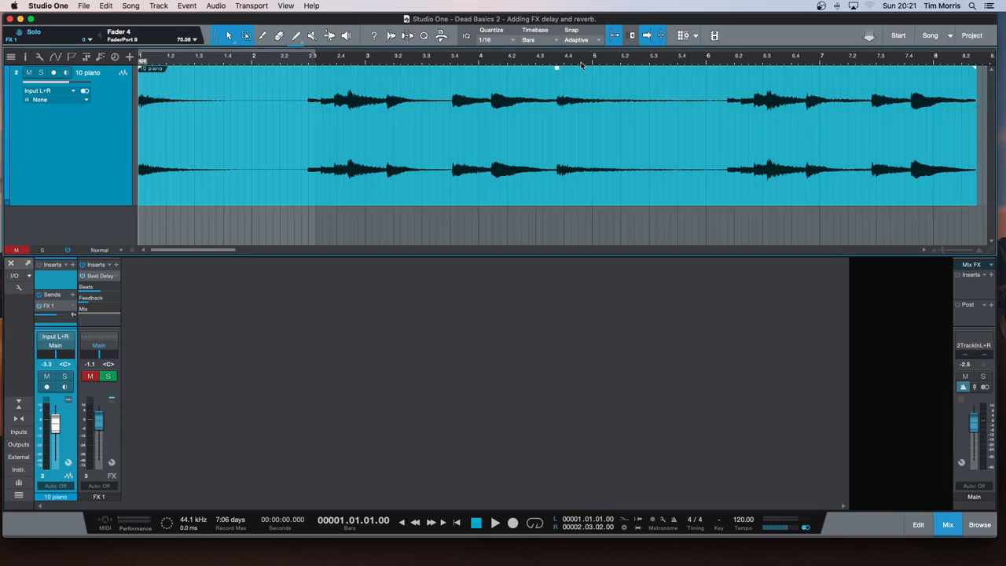
mouse_move(380, 145)
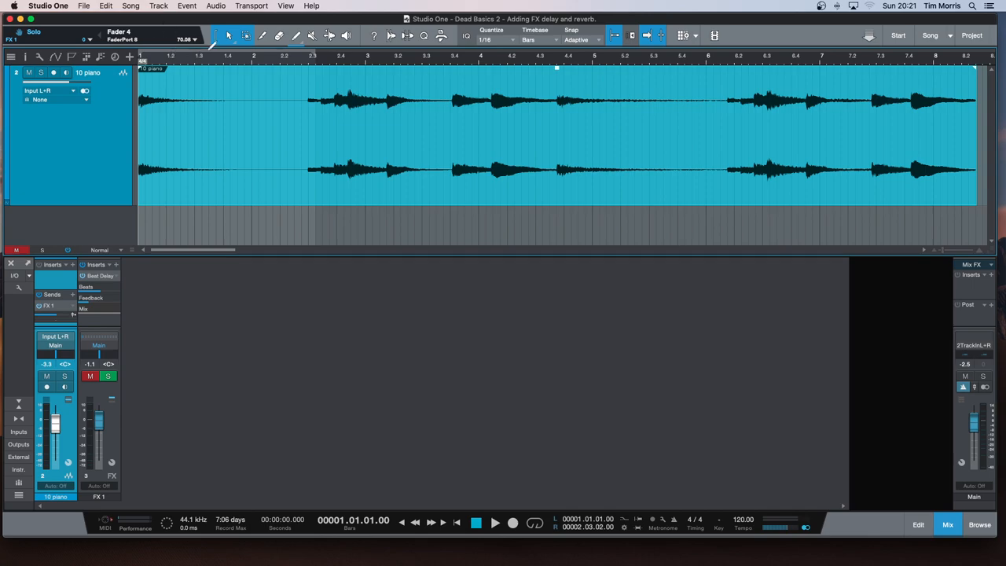
mouse_move(270, 23)
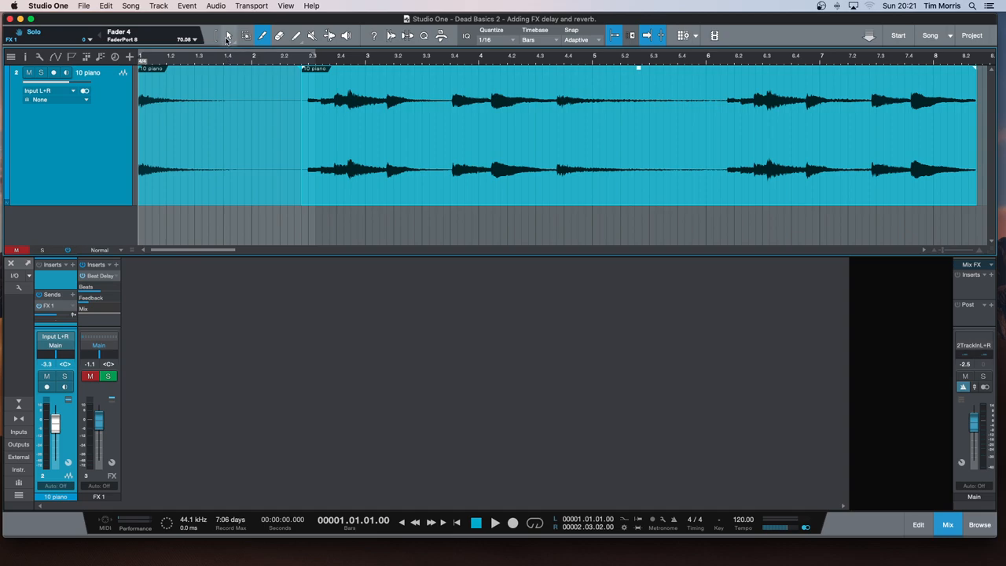
Cut the piano event just after the first chord so it becomes its own event.
left_click(228, 34)
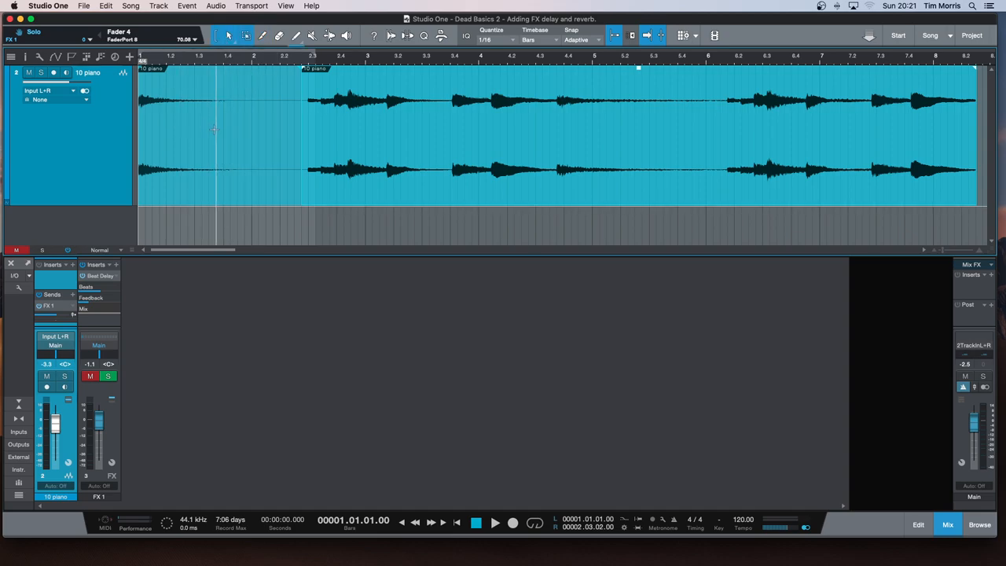
mouse_move(317, 223)
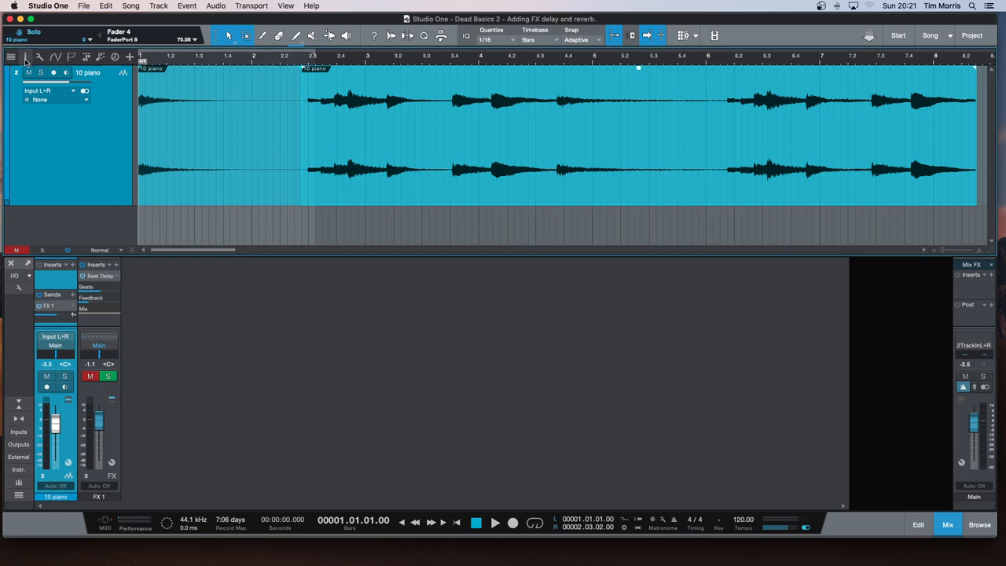
Show the Inspector for the first chord event with its Event FX section.
left_click(11, 56)
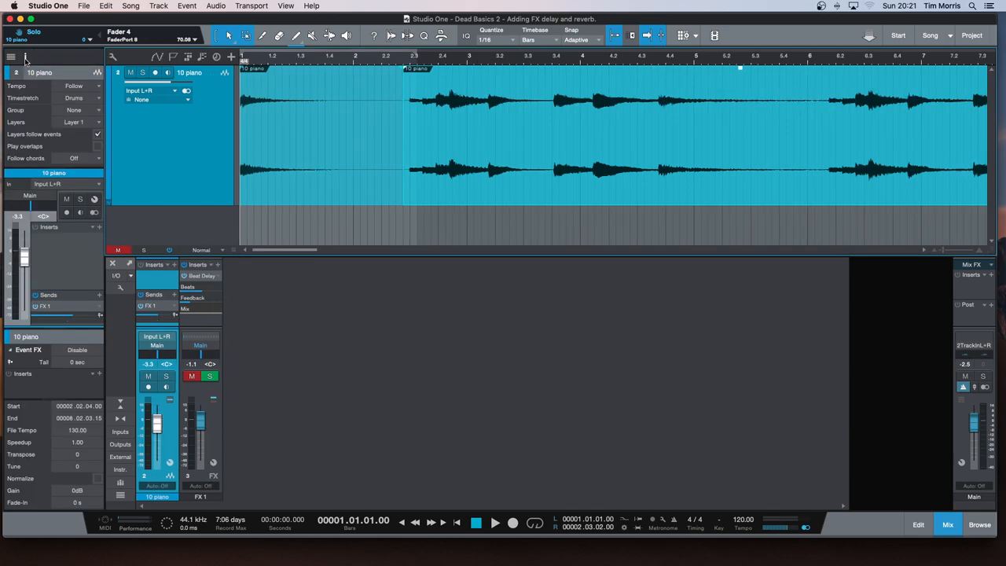
mouse_move(402, 235)
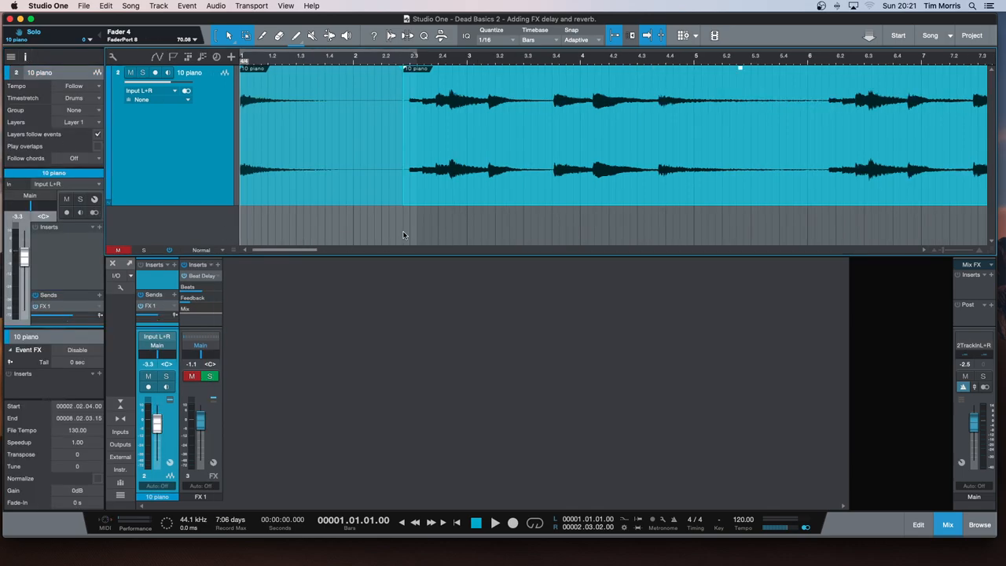
mouse_move(423, 239)
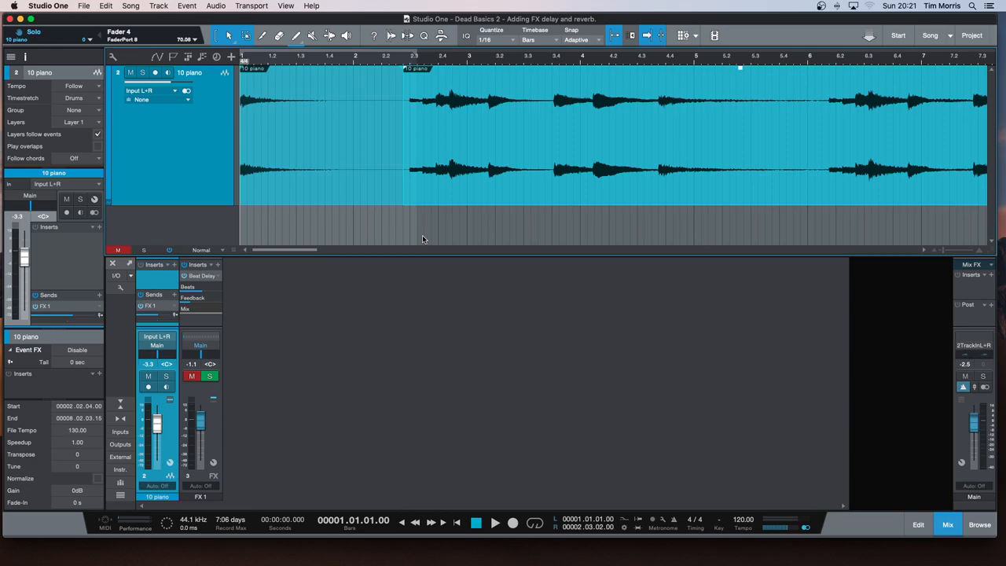
mouse_move(424, 239)
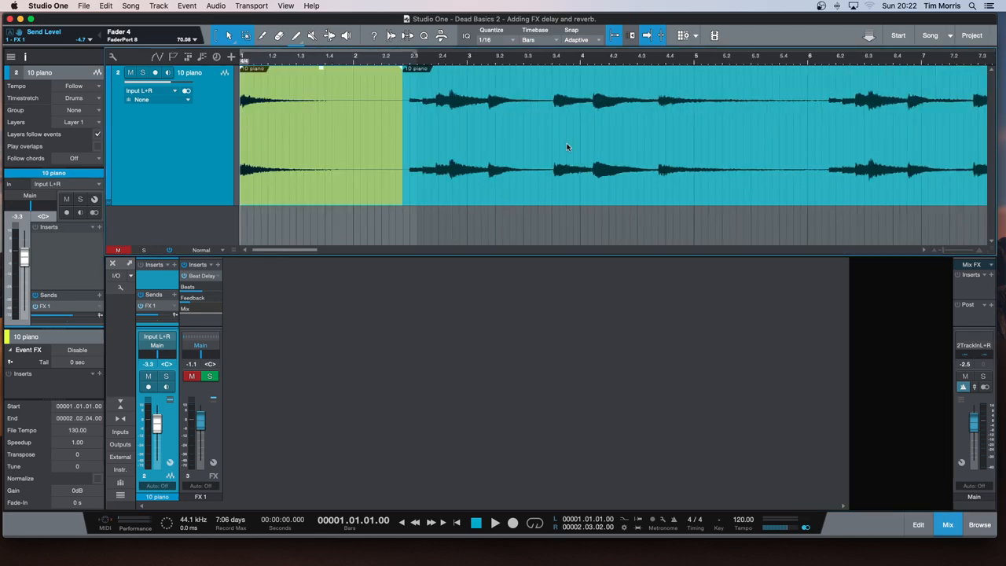
mouse_move(394, 172)
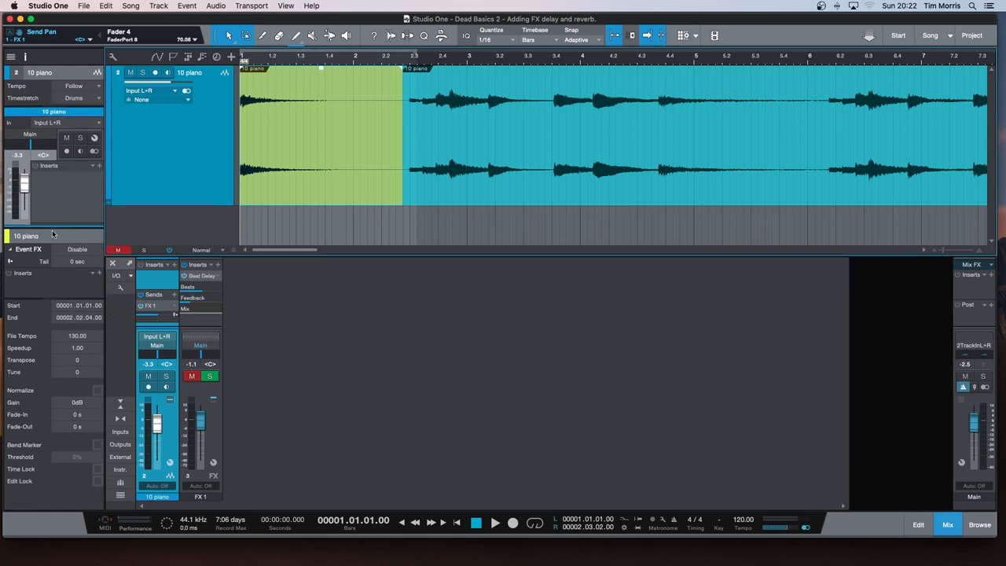
mouse_move(69, 245)
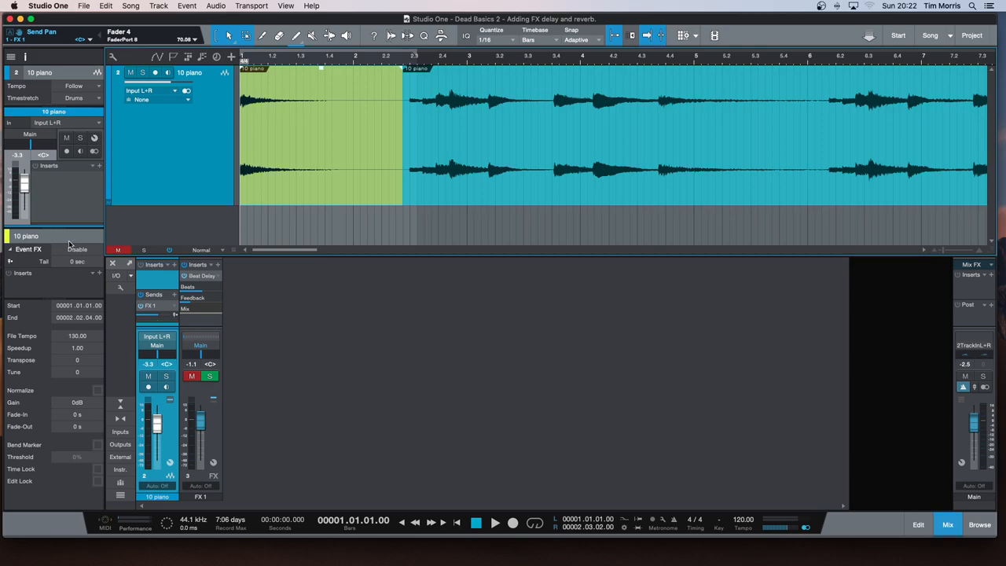
mouse_move(44, 240)
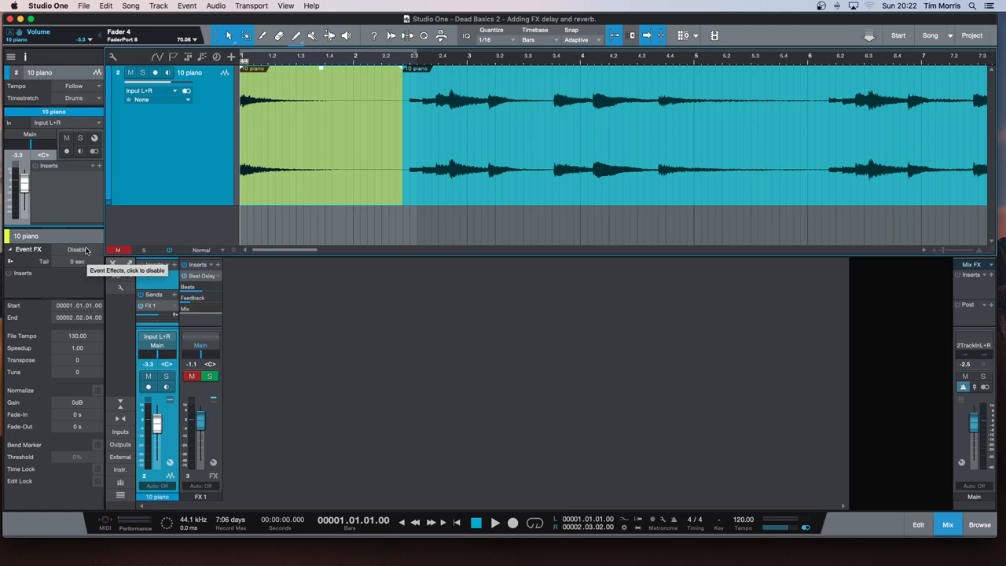
left_click(79, 249)
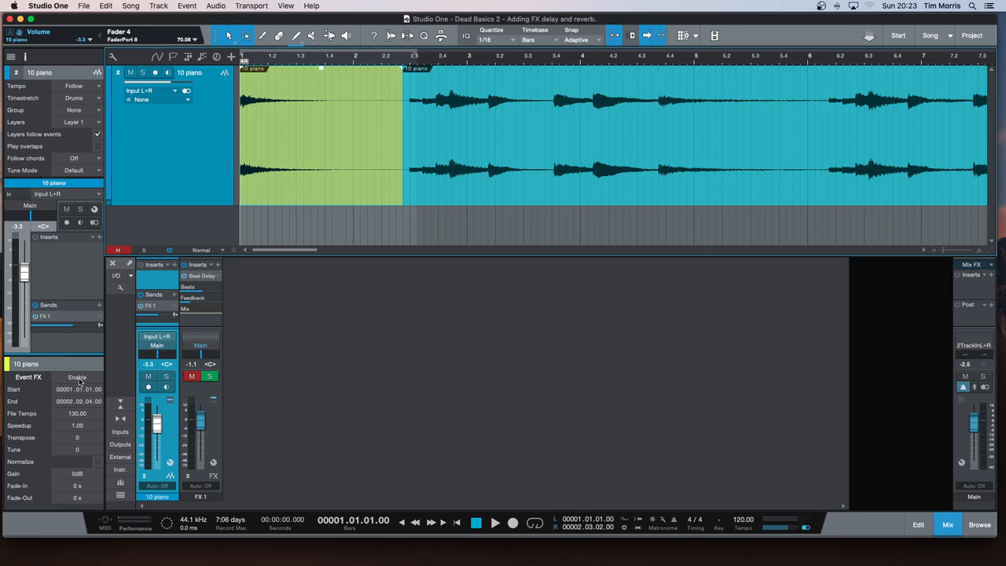
left_click(77, 377)
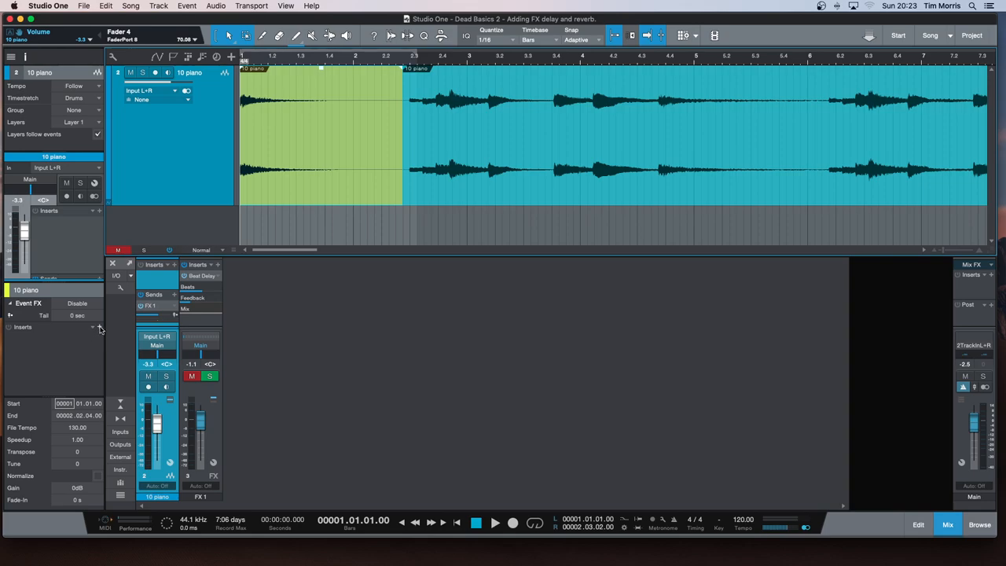
Add the PreSonus Beat Delay as an event effect on the first chord event.
left_click(93, 327)
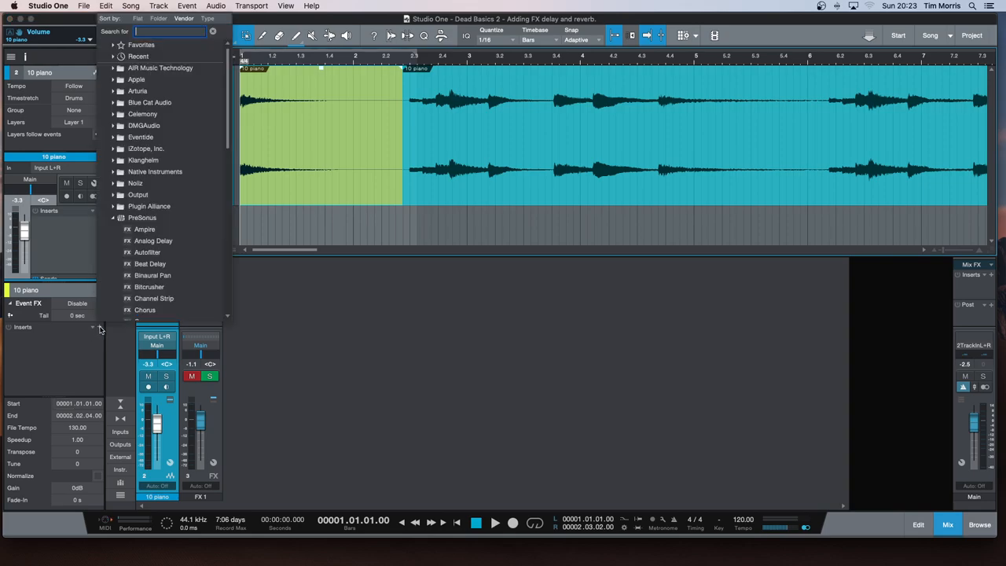
left_click(143, 160)
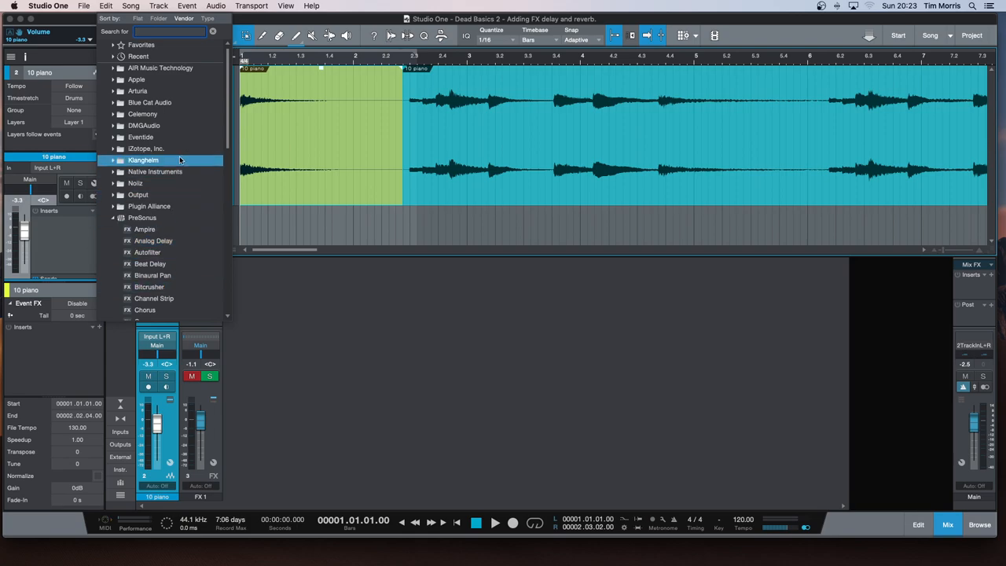
left_click(148, 251)
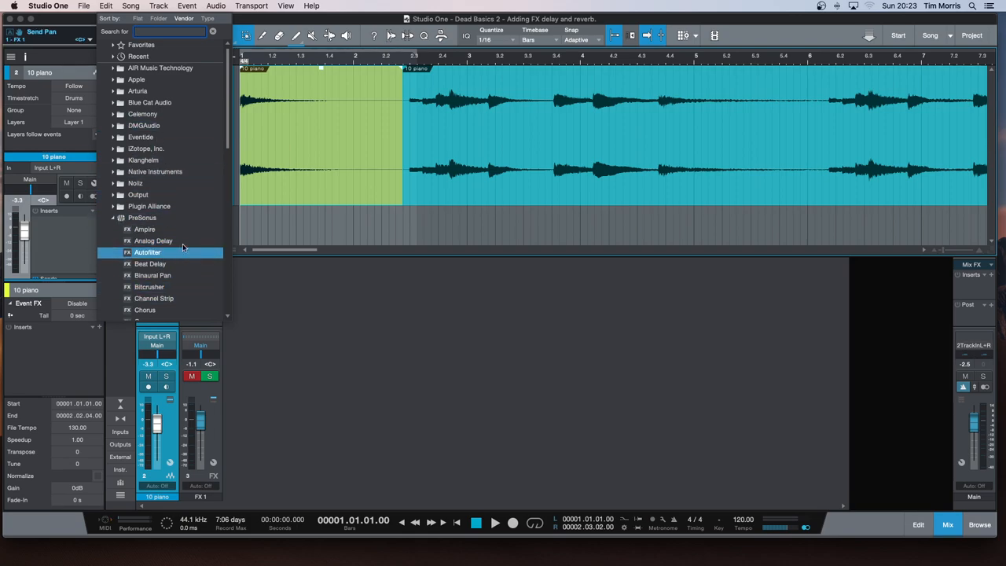
left_click(142, 217)
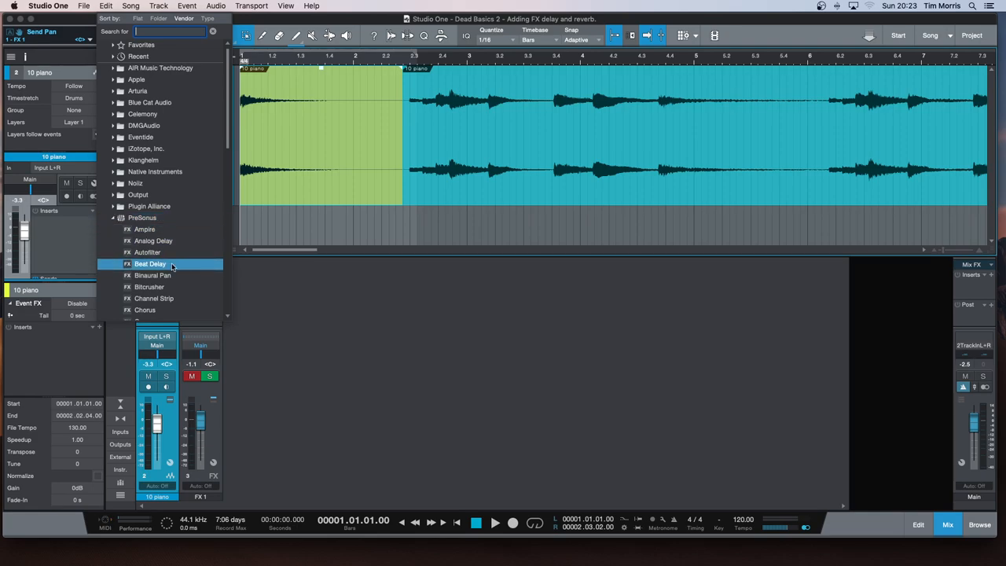
double_click(151, 264)
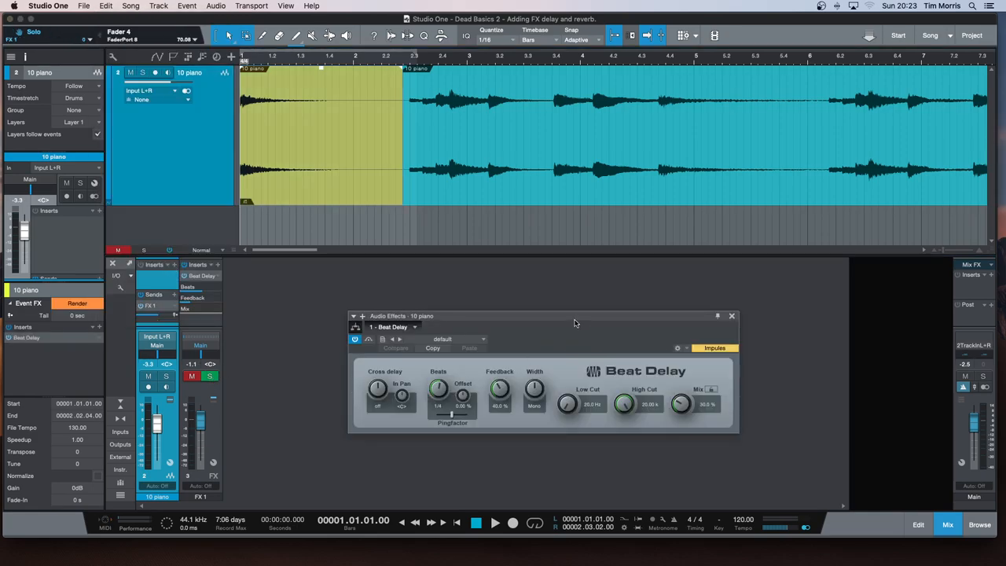
left_click_drag(543, 316, 554, 293)
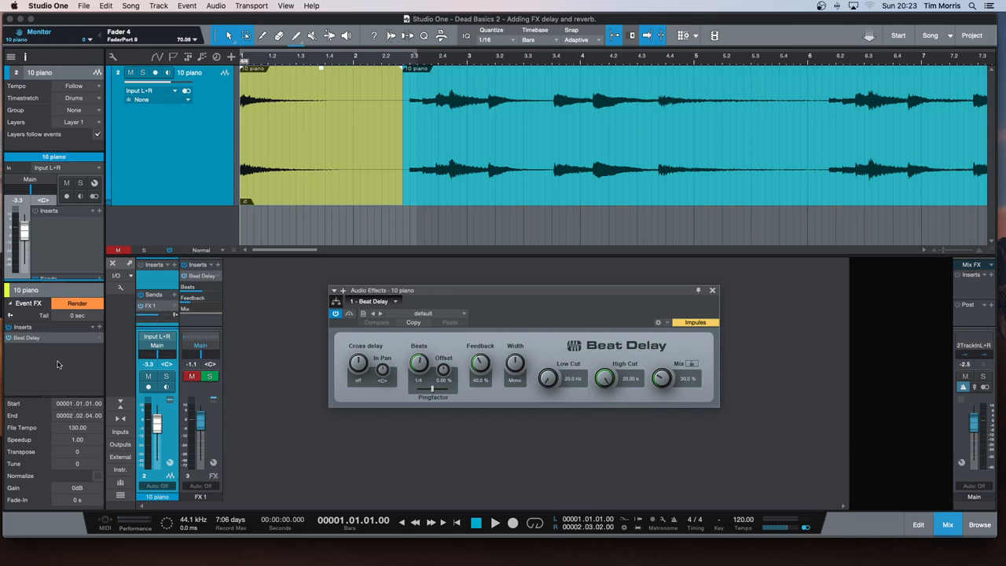
mouse_move(51, 359)
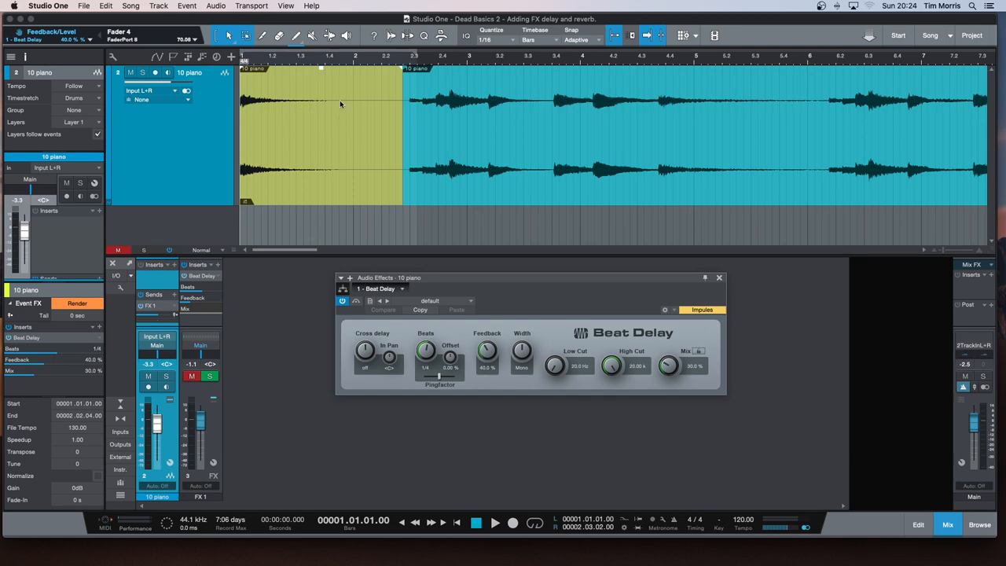
mouse_move(308, 265)
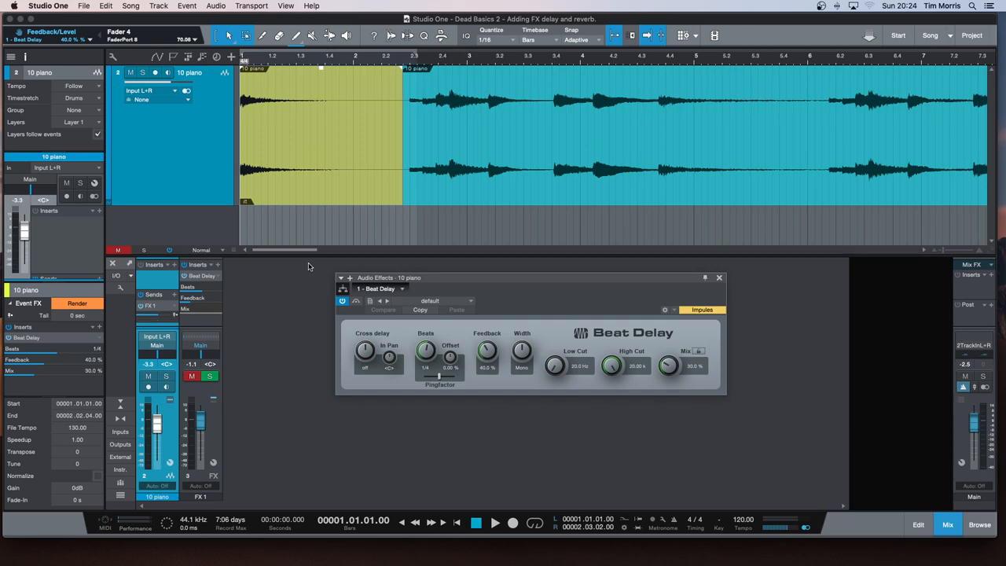
Audition the chord with the delay, tweaking a Beat Delay knob during playback.
left_click(493, 522)
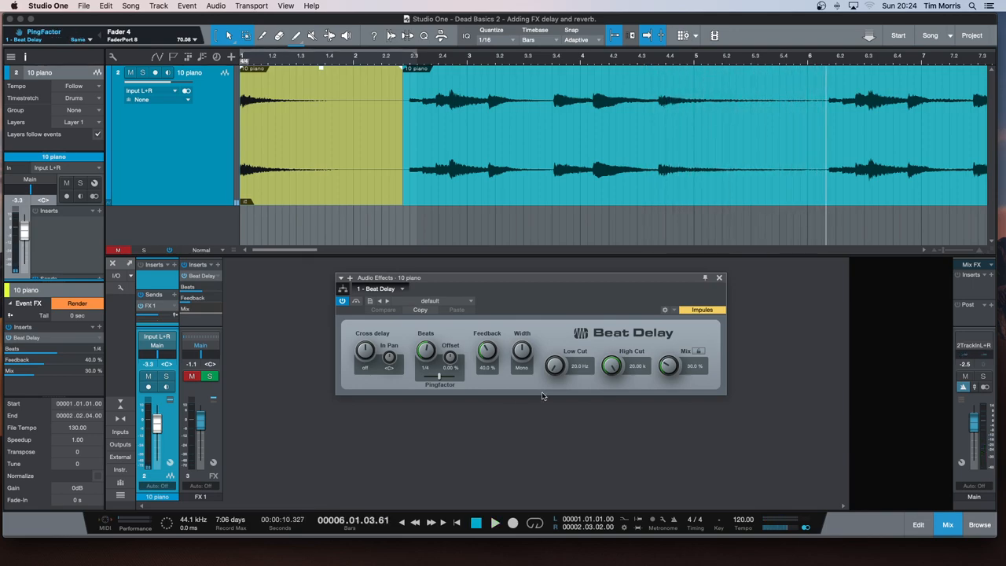
left_click_drag(668, 365, 668, 354)
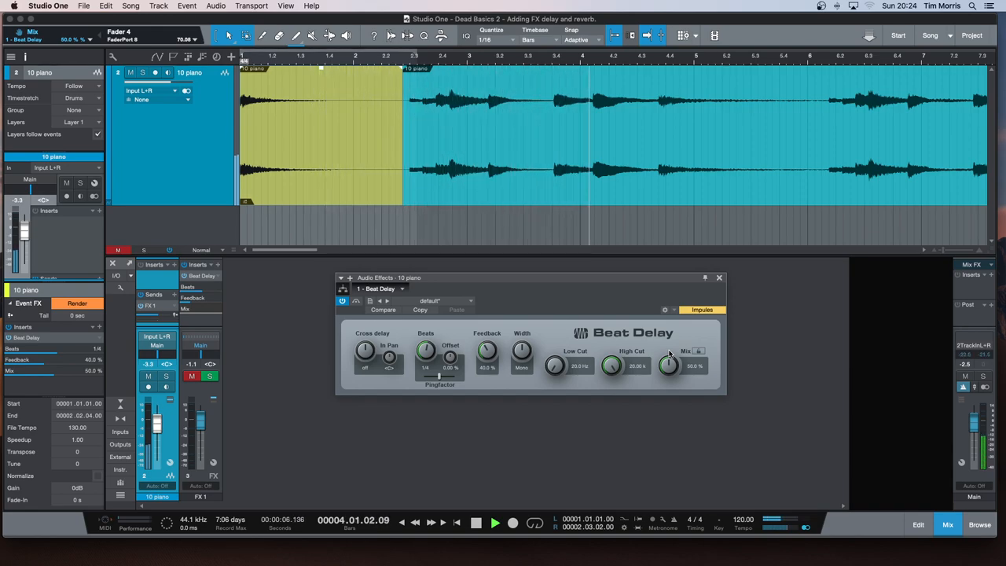
left_click(495, 522)
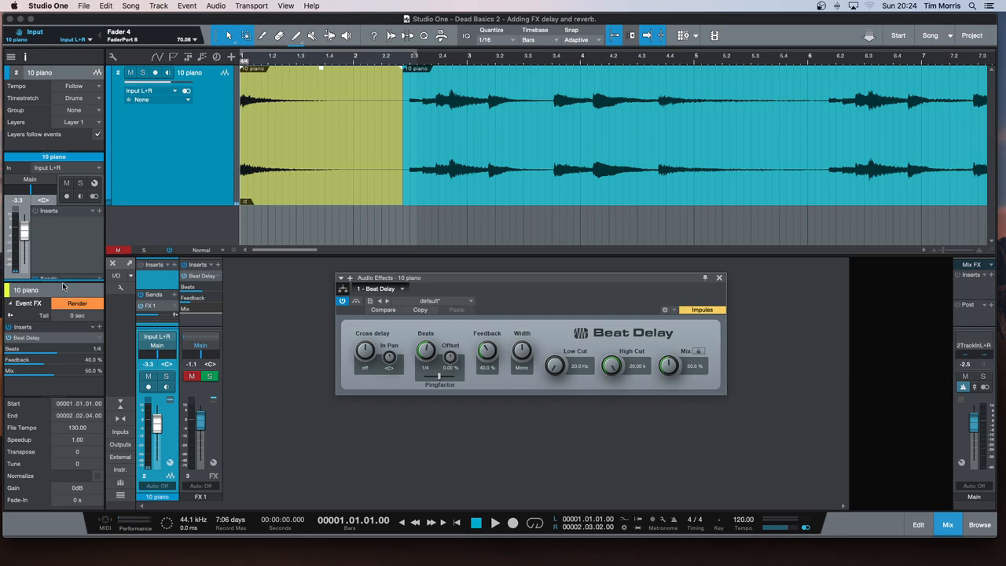
Close the Beat Delay editor and pick Mixverb from the Browse effects list.
left_click(719, 276)
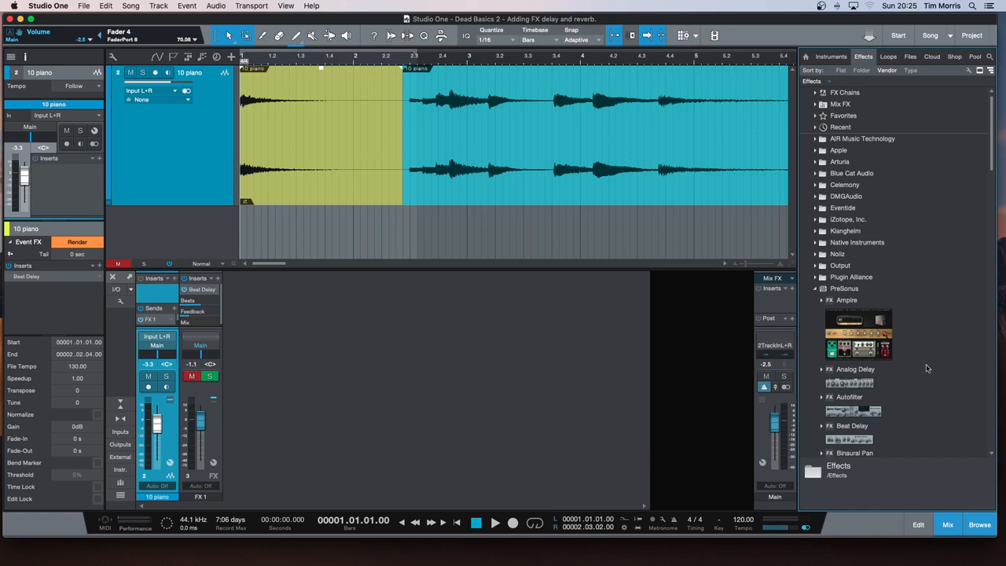
scroll("down", 3)
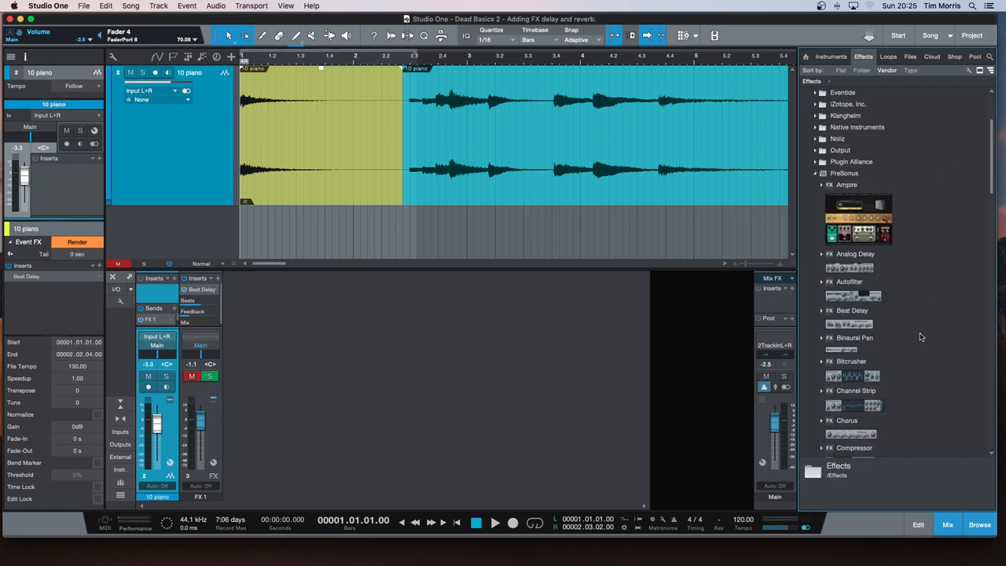
scroll("down", 3)
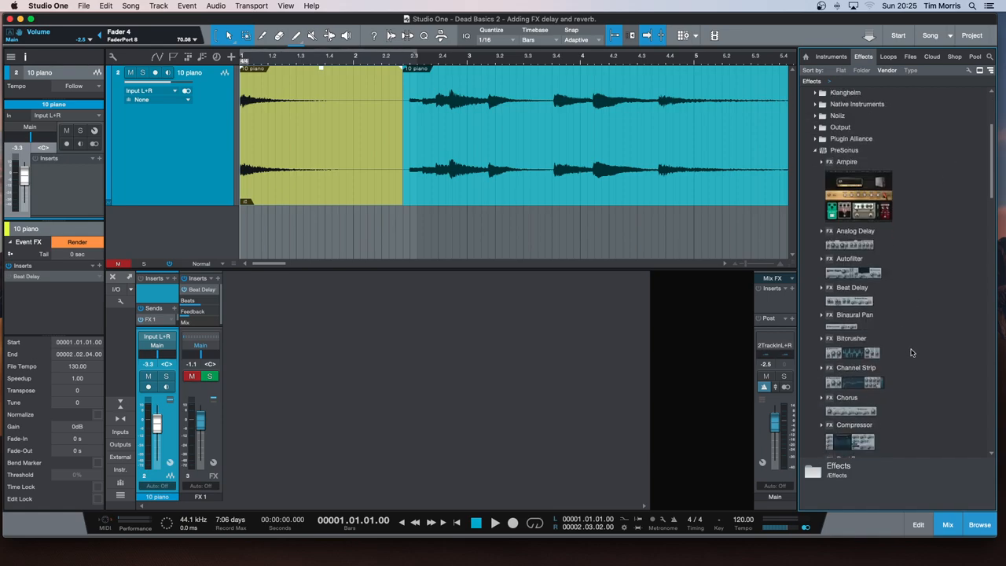
scroll("down", 3)
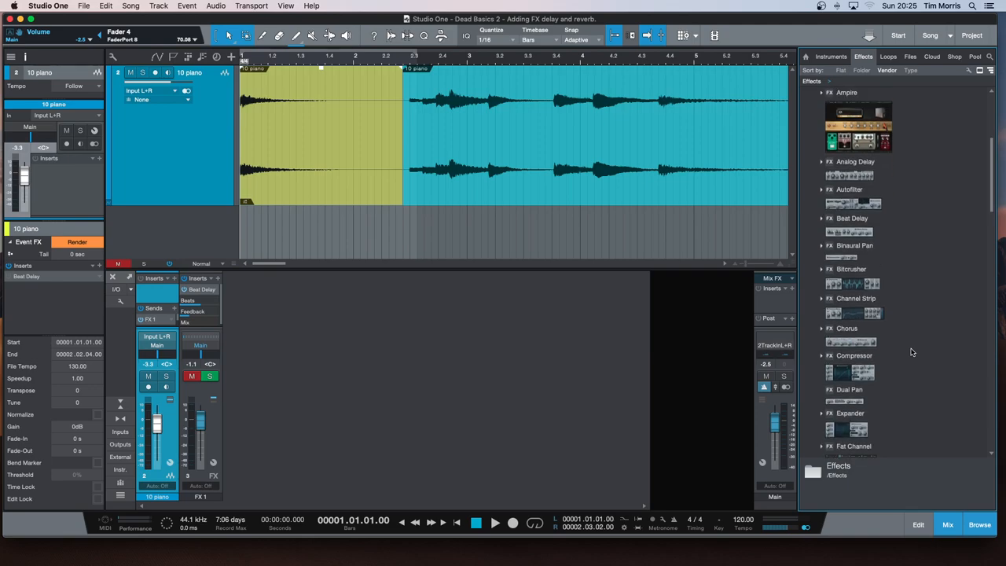
scroll("down", 3)
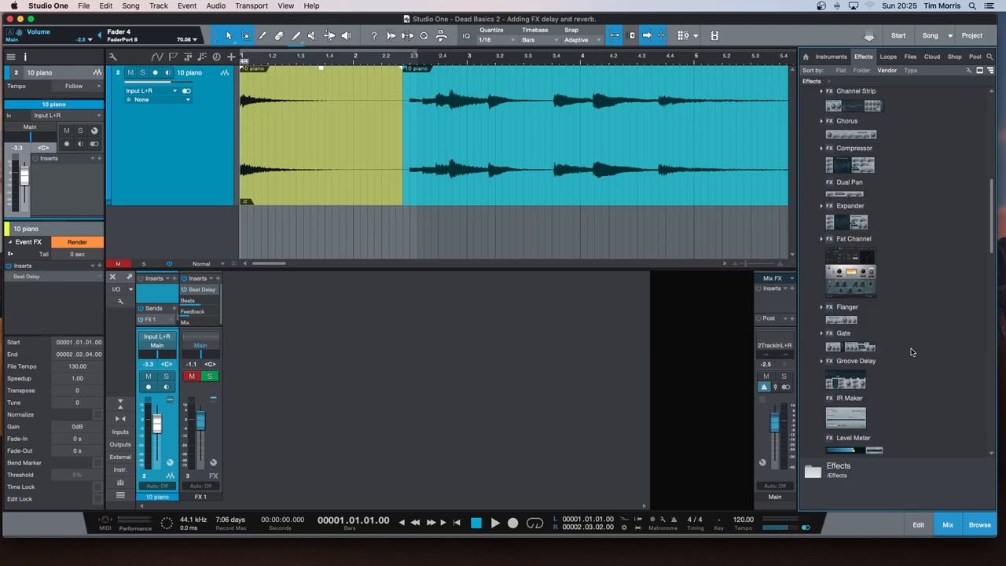
scroll("down", 3)
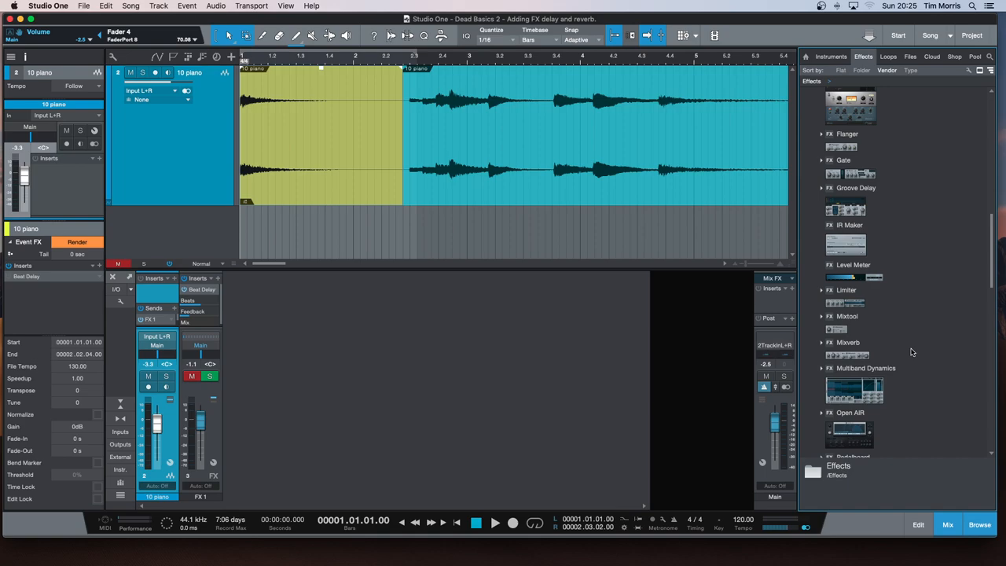
left_click(847, 343)
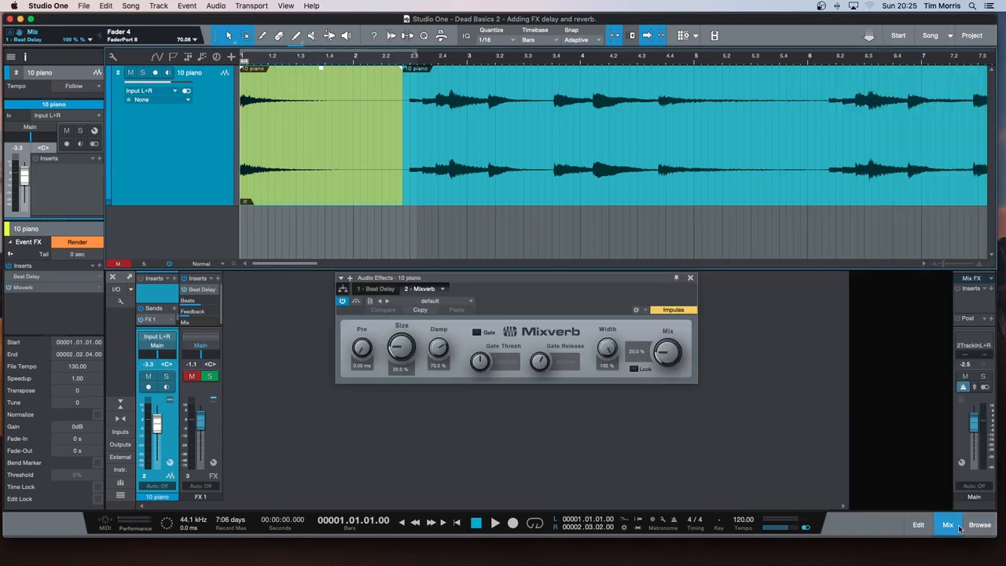
mouse_move(592, 289)
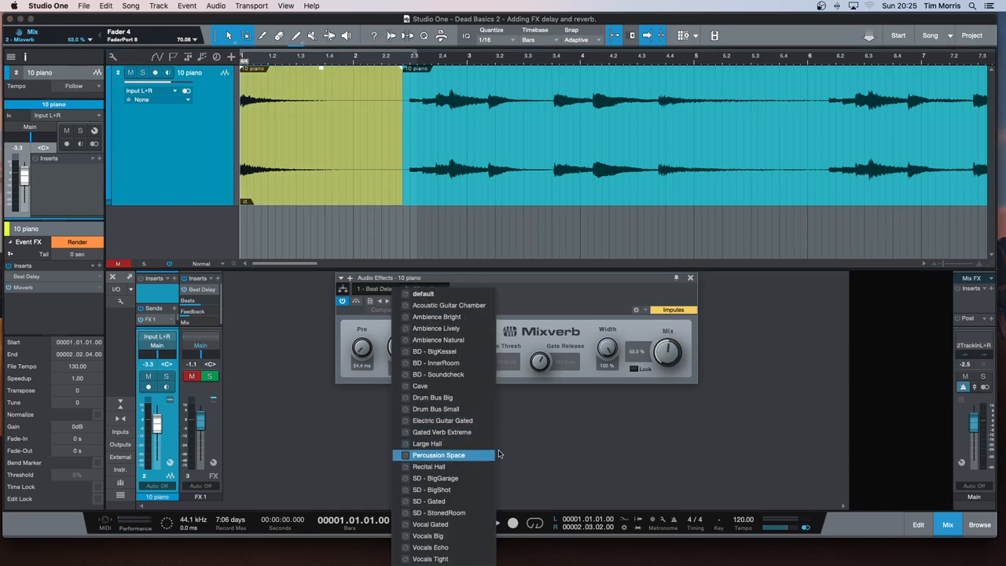
Set Mixverb to the Large Hall preset, adjust its Size while auditioning, and close the editor.
left_click(428, 444)
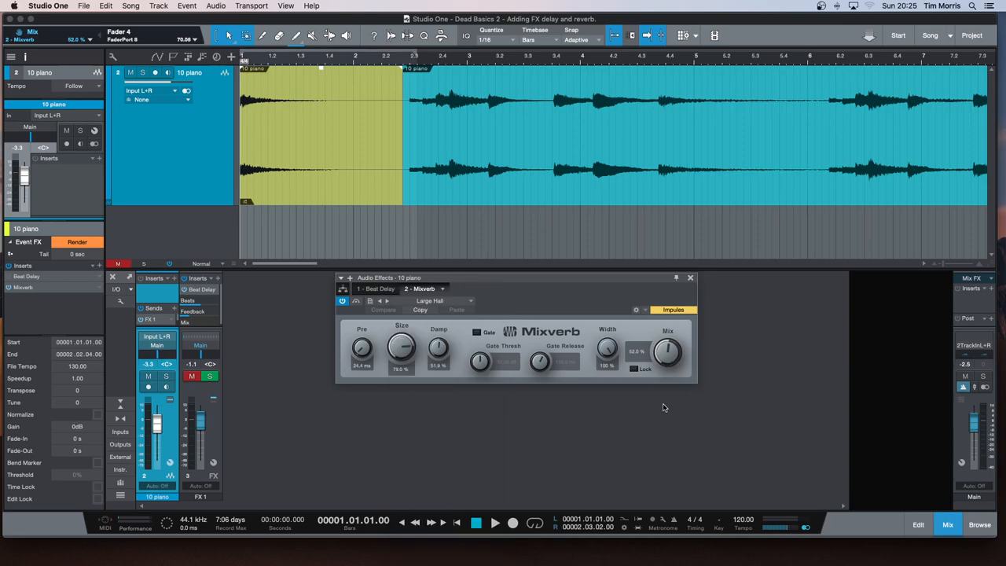
left_click(493, 522)
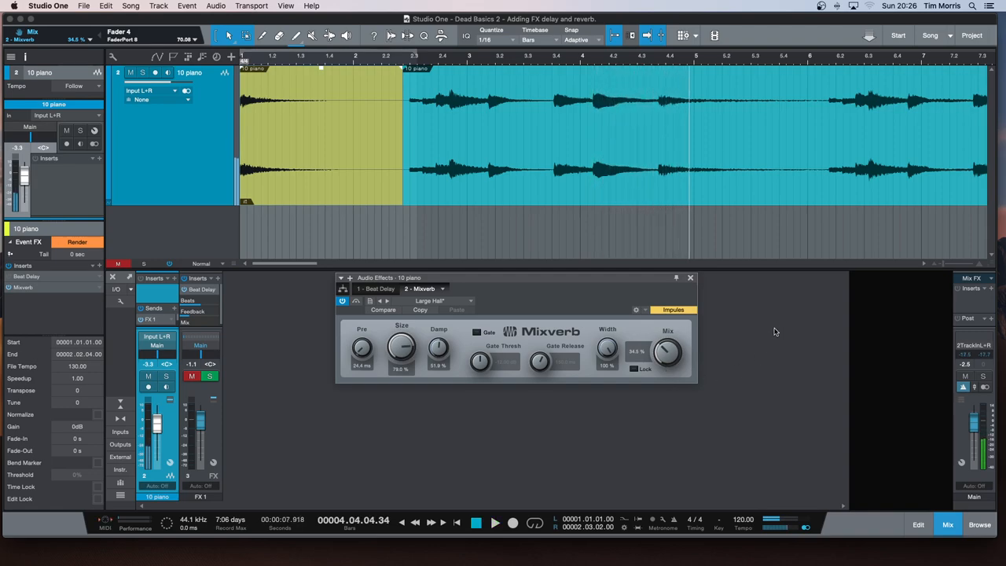
left_click(493, 522)
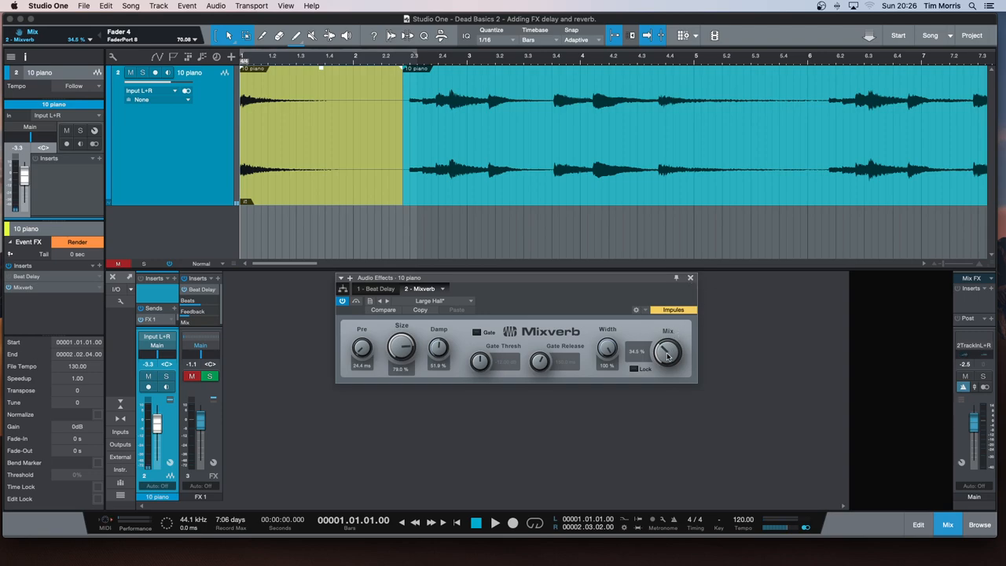
left_click_drag(668, 352, 669, 326)
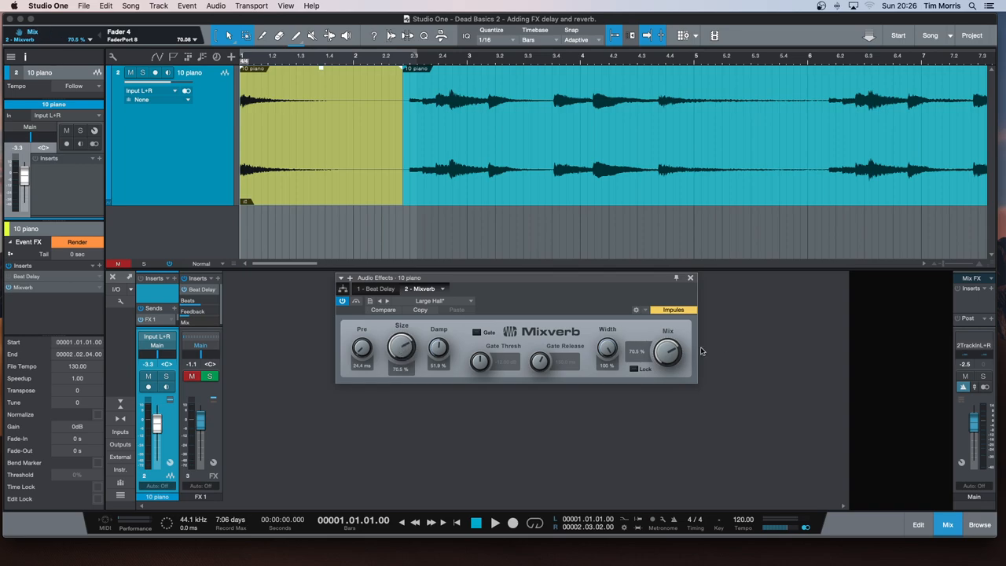
left_click(494, 522)
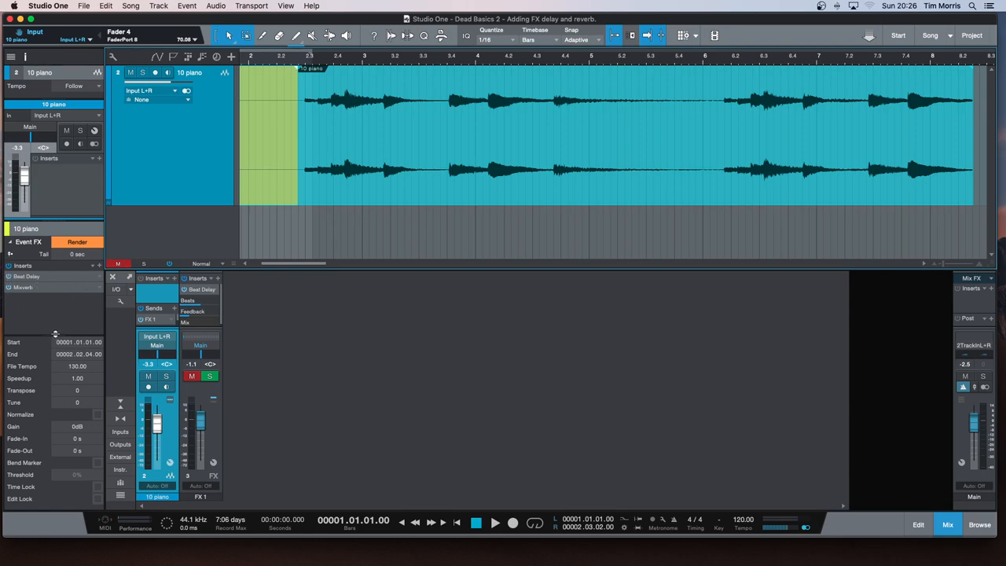
mouse_move(389, 344)
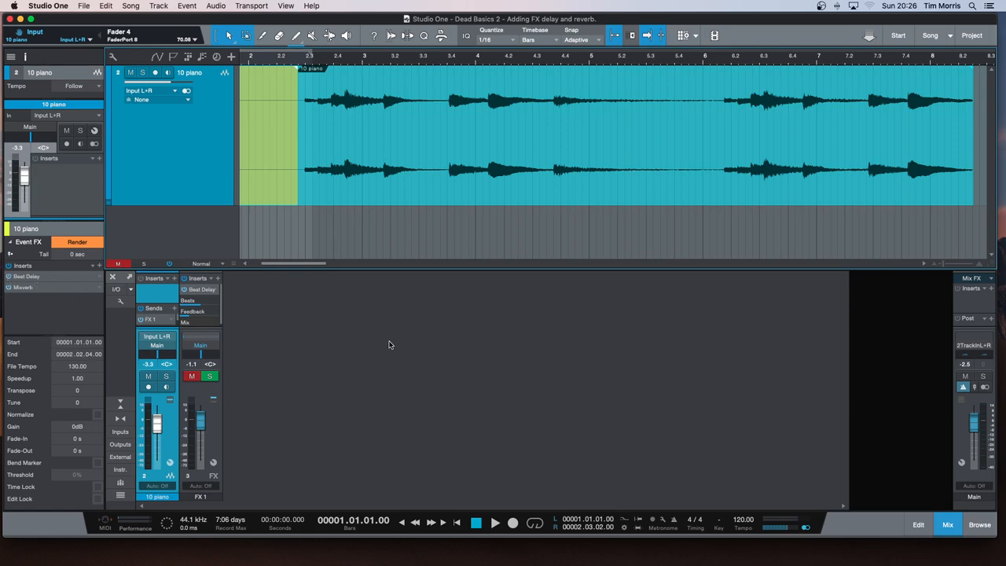
mouse_move(397, 276)
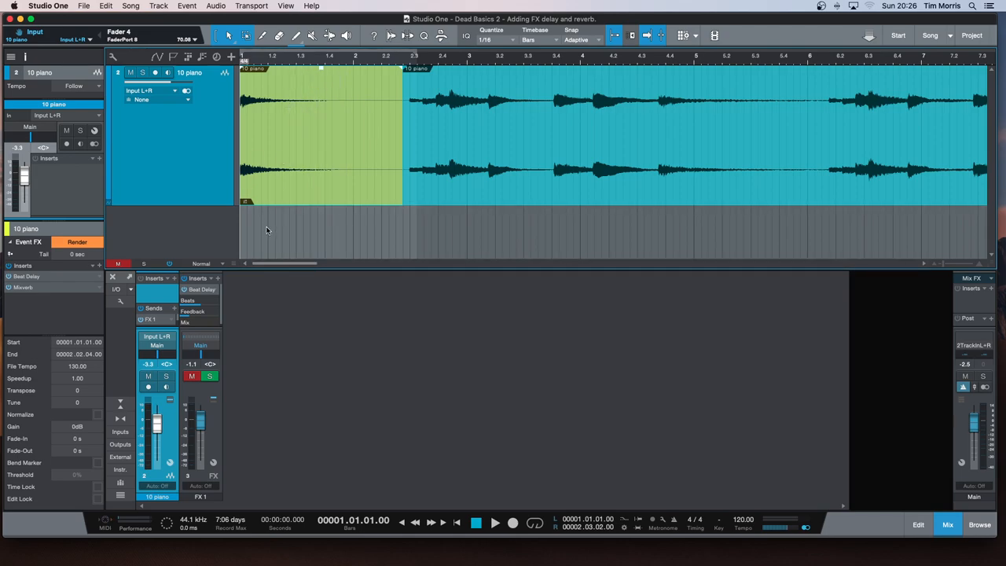
mouse_move(201, 203)
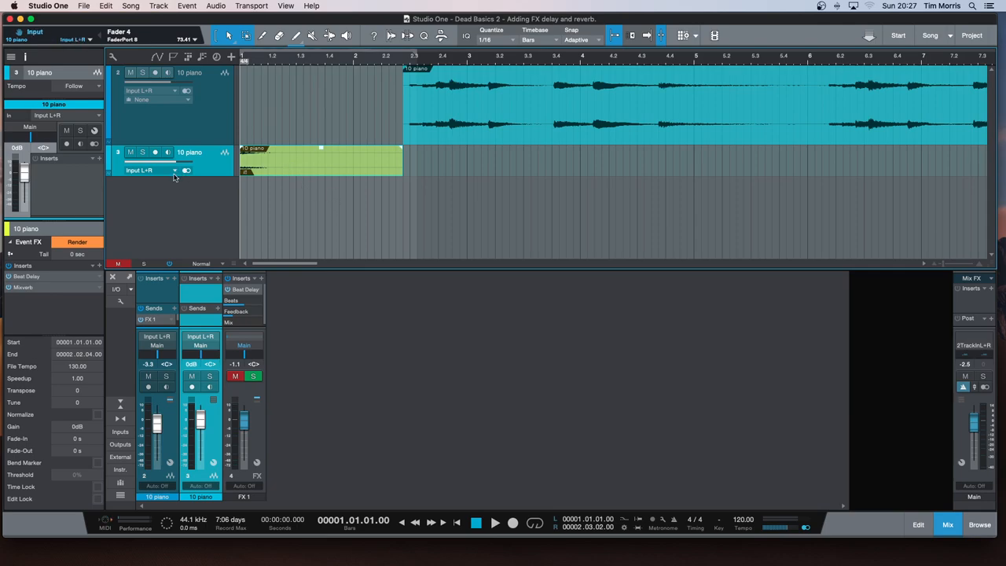
mouse_move(233, 187)
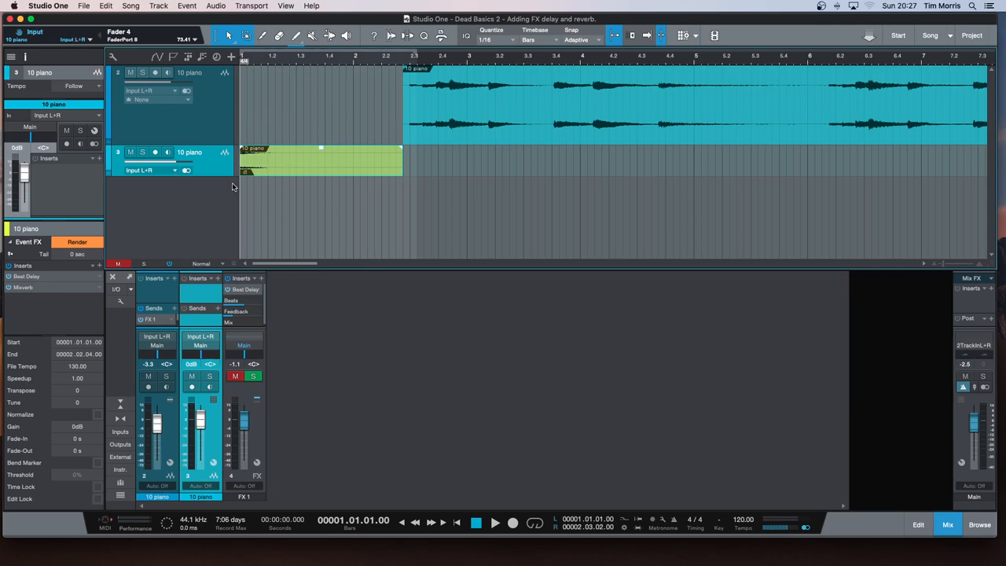
Move the first chord event down onto a new track below the piano loop.
left_click(105, 6)
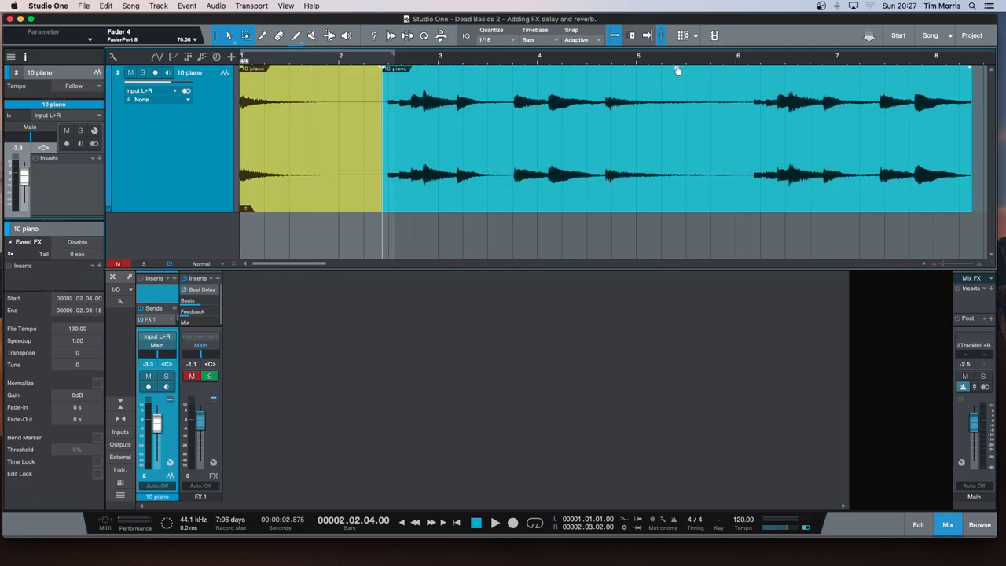
Undo the track move so the chord event returns to the original piano track, then select it.
left_click_drag(676, 70, 676, 80)
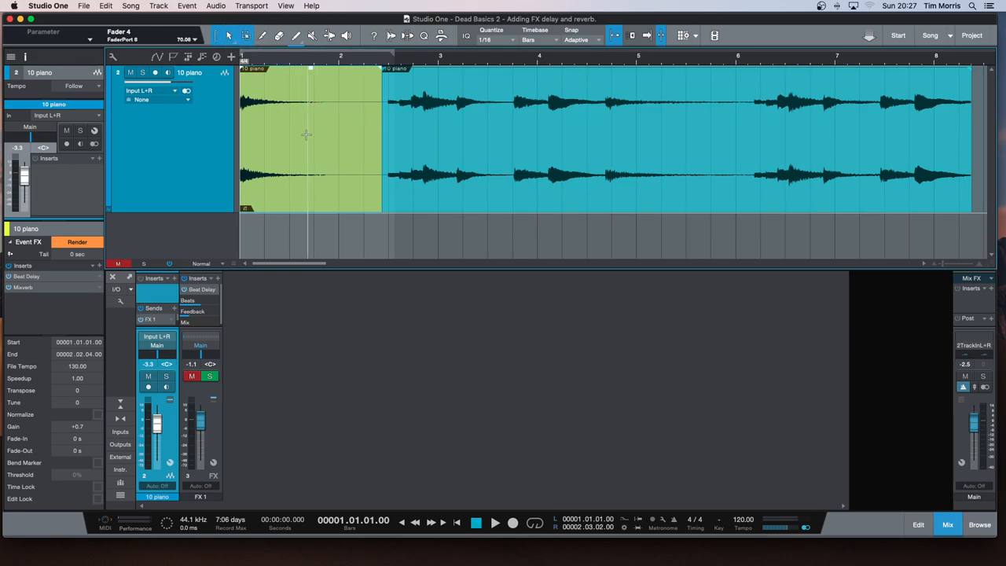
mouse_move(316, 199)
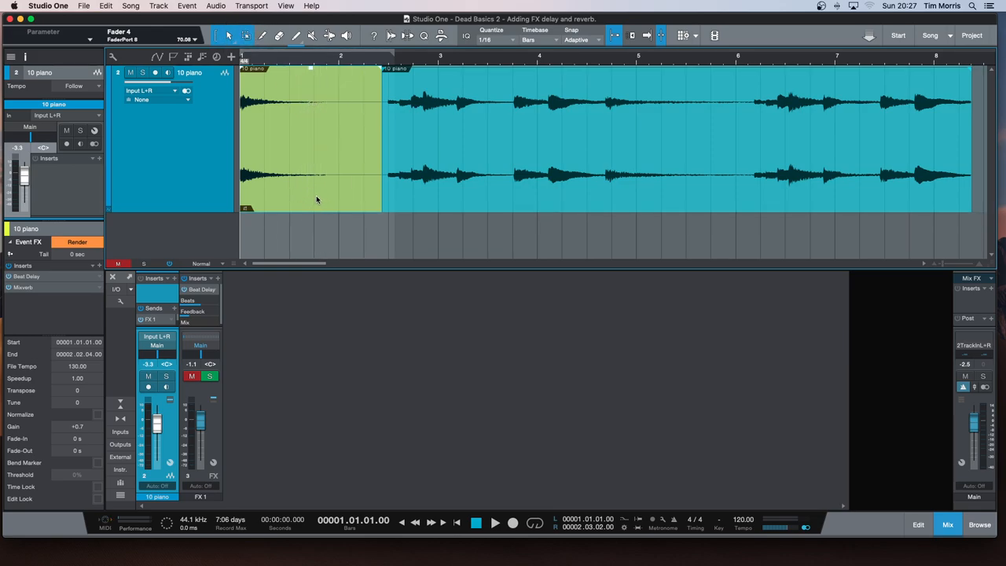
mouse_move(316, 204)
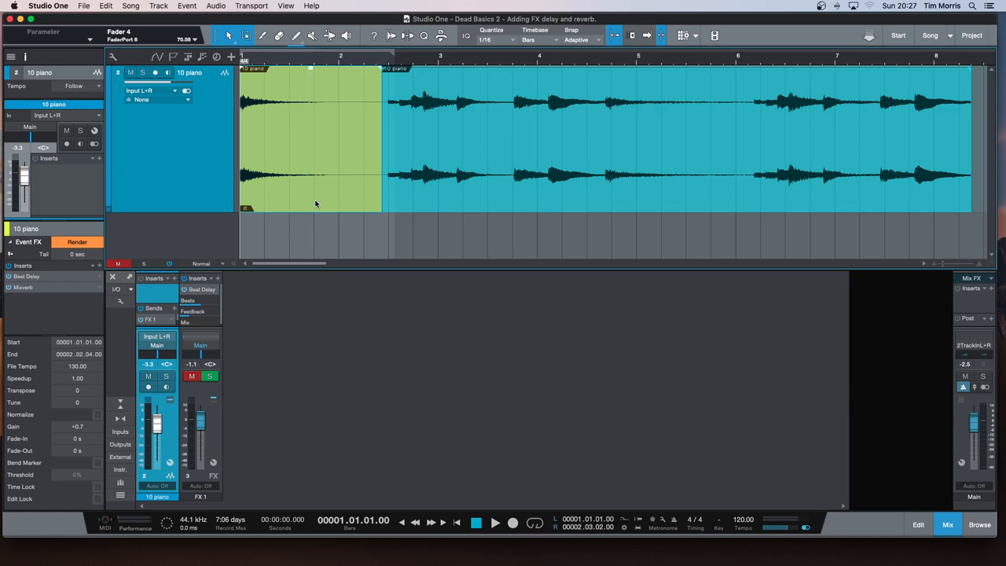
mouse_move(299, 195)
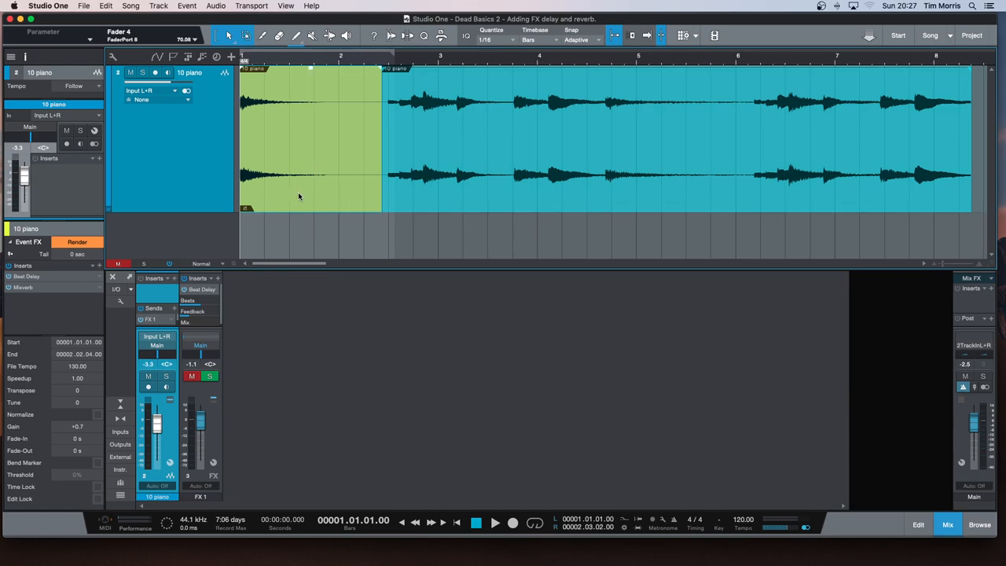
mouse_move(315, 202)
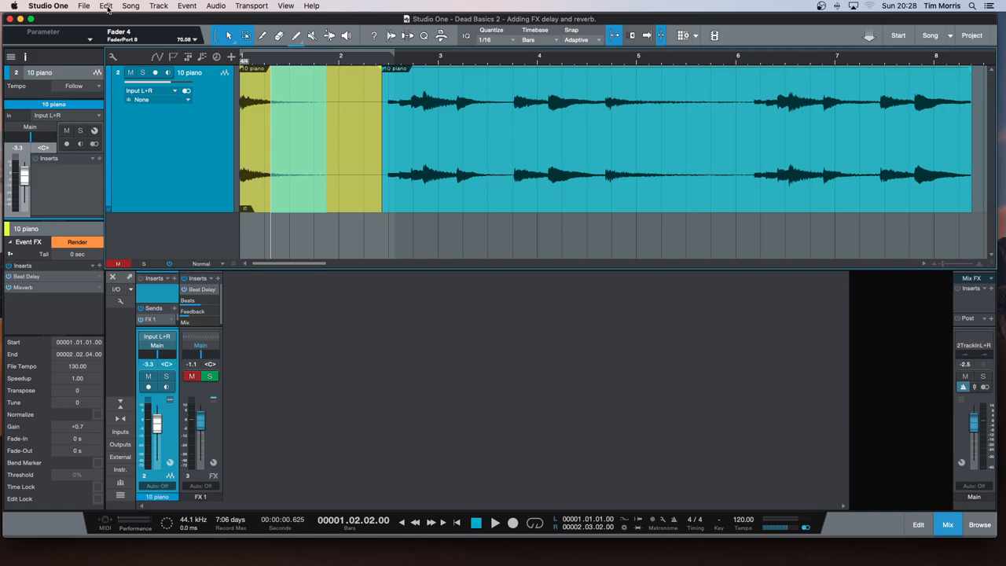
left_click(106, 6)
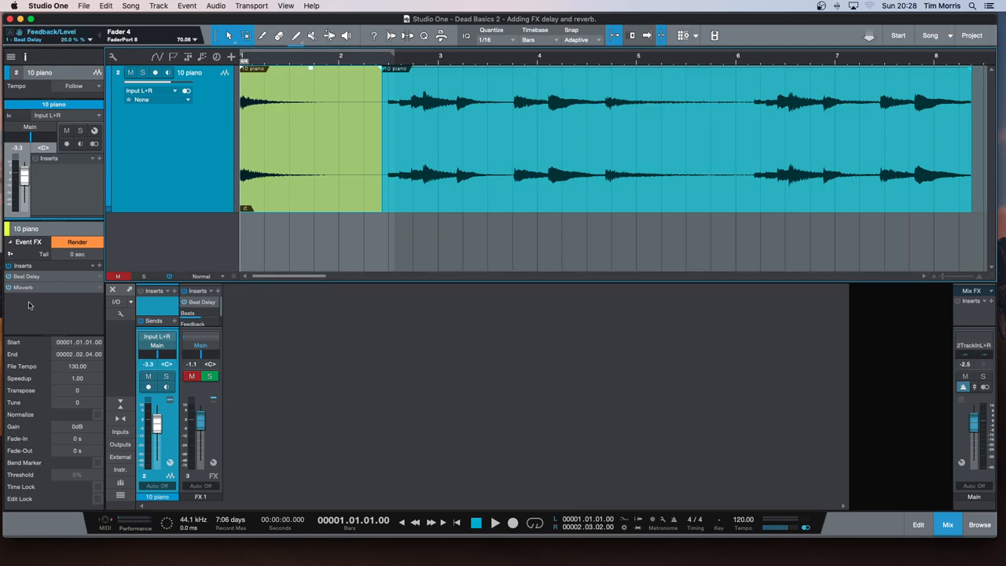
mouse_move(41, 299)
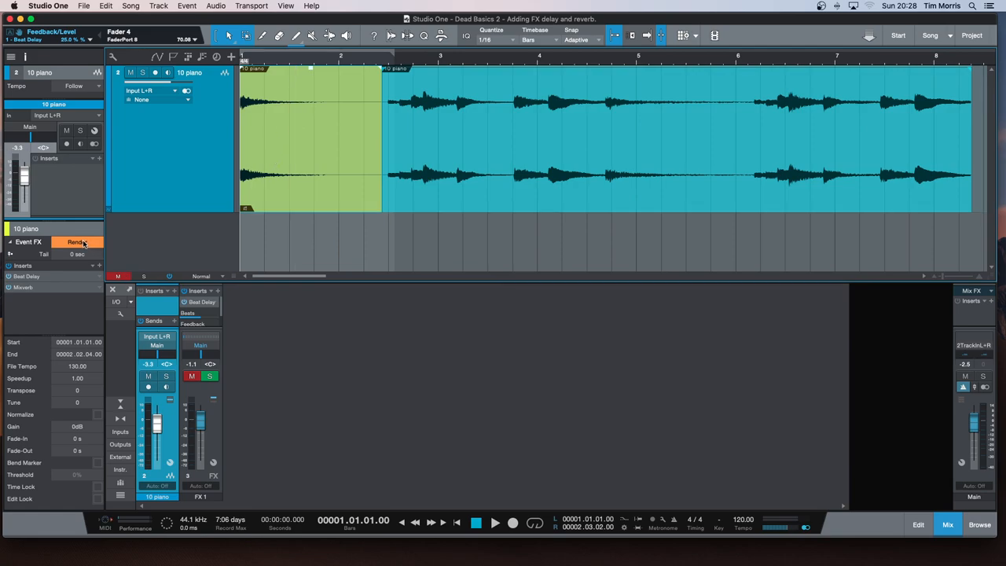
mouse_move(77, 242)
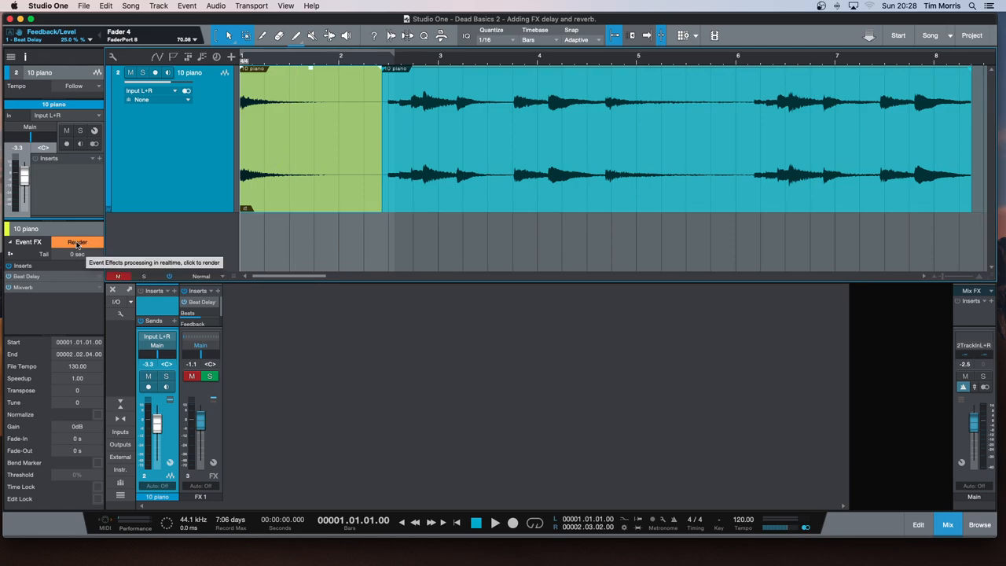
Render the Beat Delay and Mixverb into the chord audio as a new piano(2) event and play it back.
left_click(77, 242)
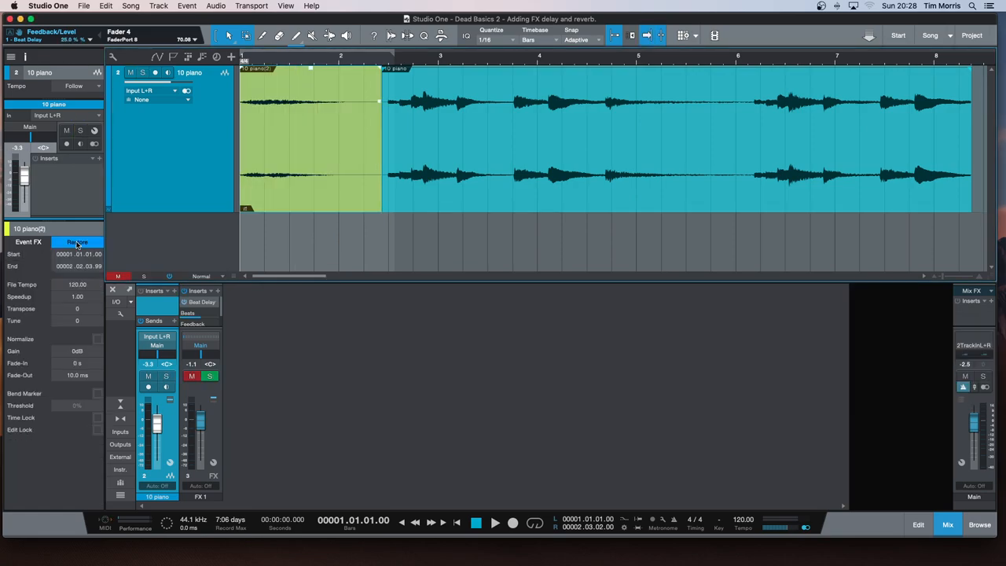
left_click(77, 242)
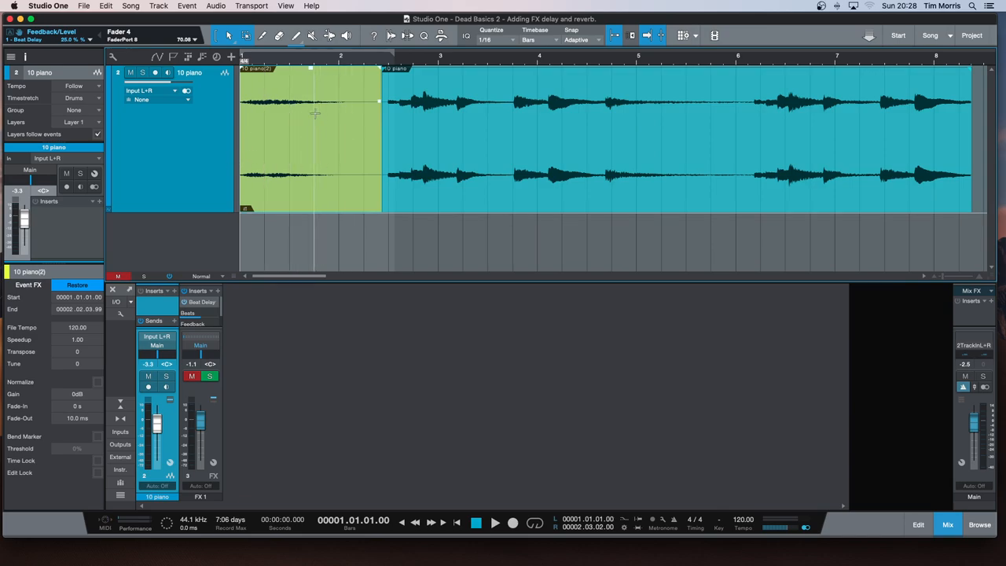
left_click(494, 522)
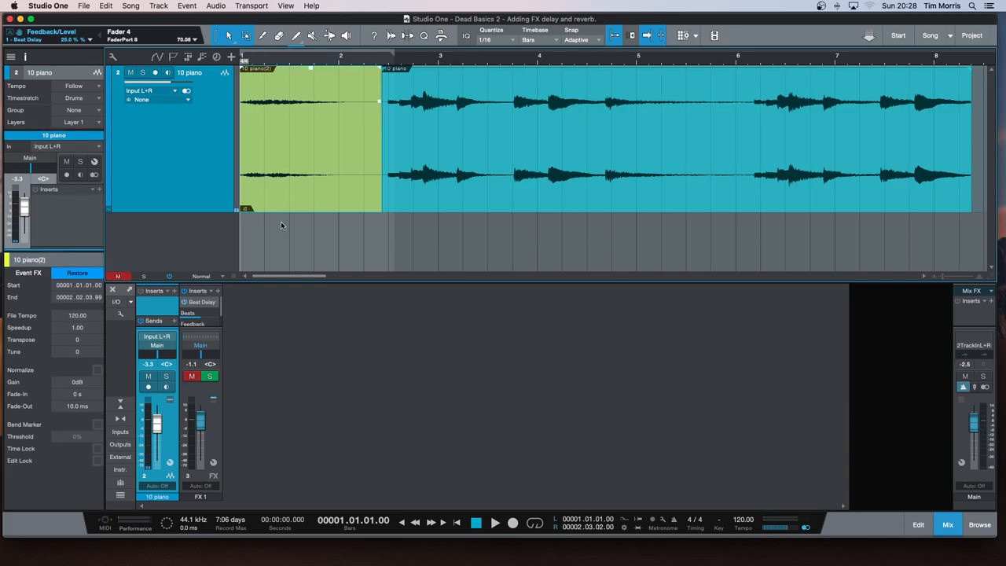
mouse_move(315, 246)
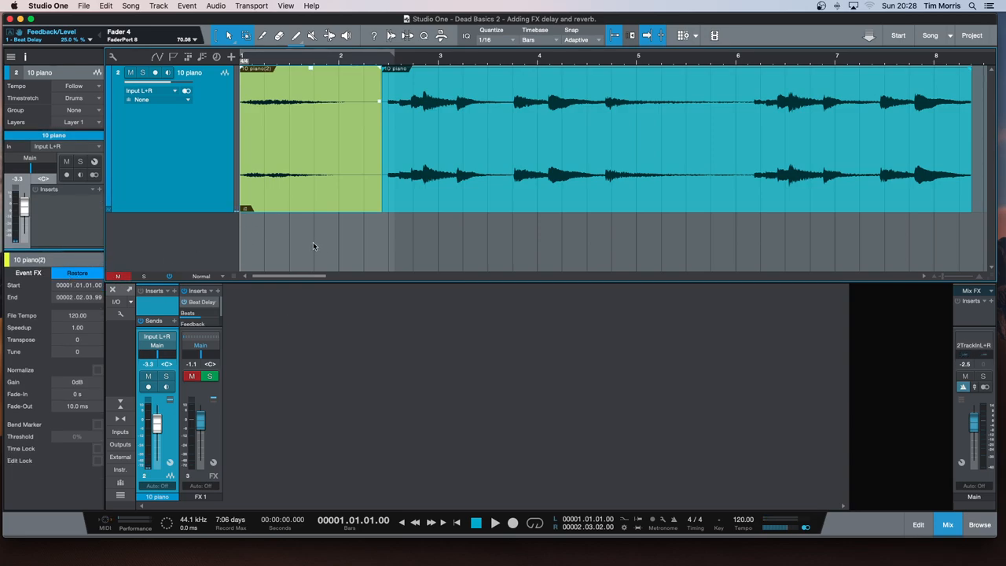